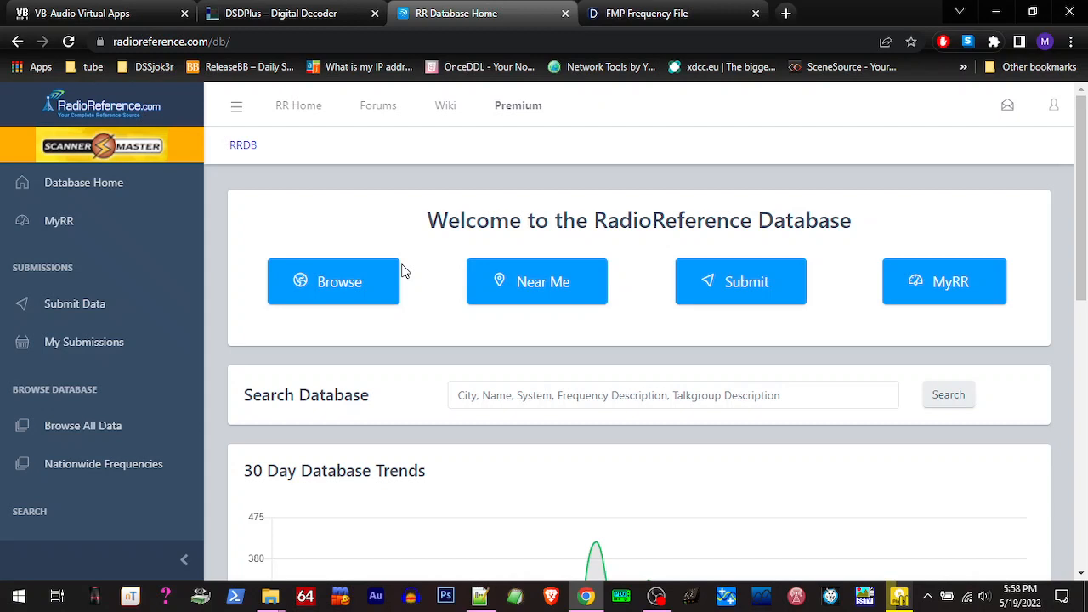
{"action": "mouse_move", "coordinate": [457, 220]}
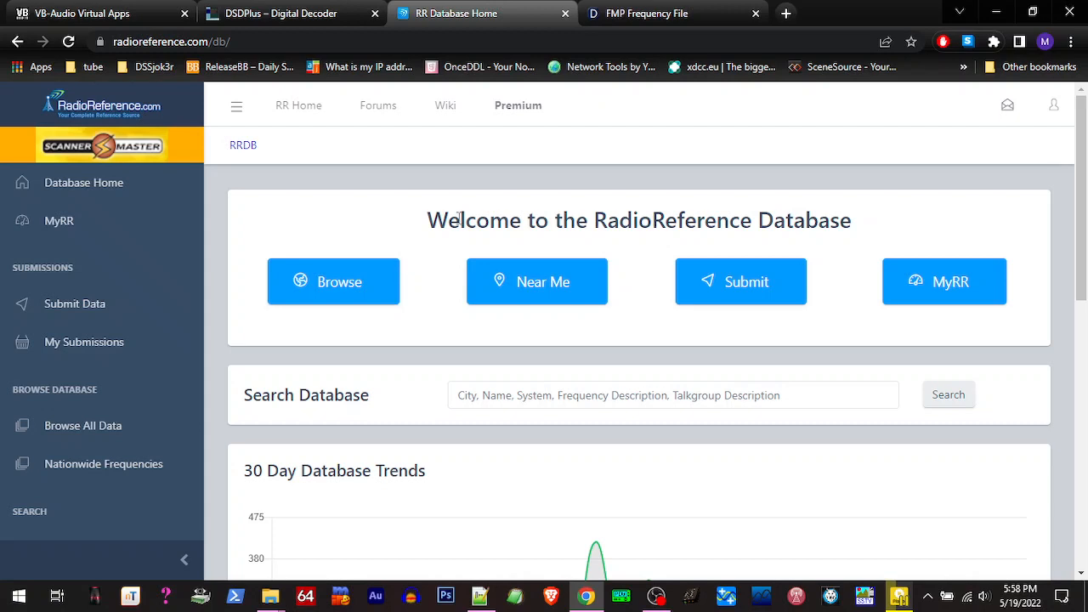
{"action": "mouse_move", "coordinate": [344, 297]}
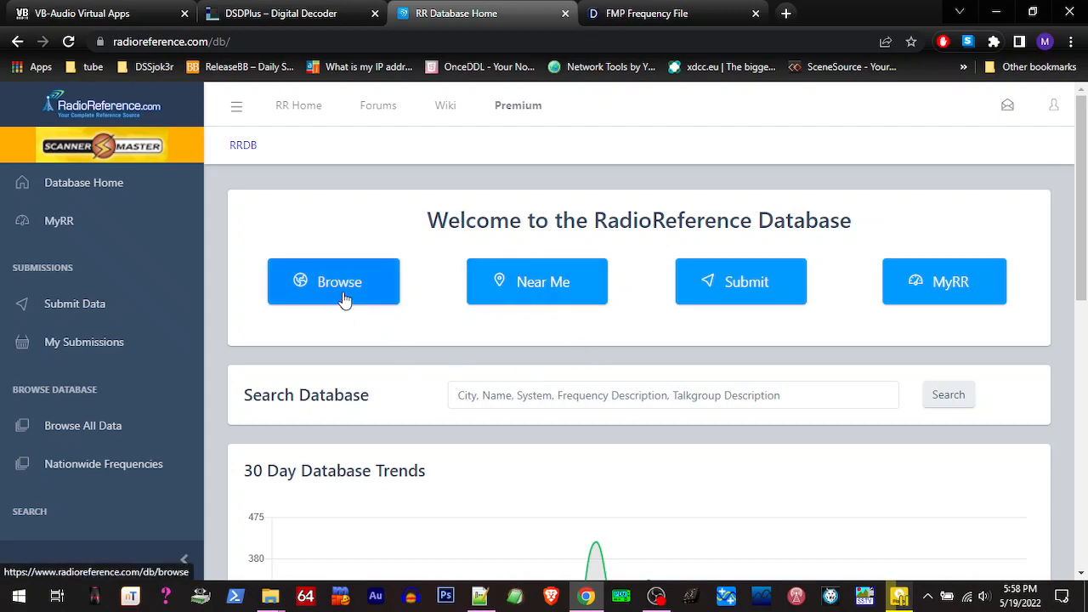
- Browse RadioReference via Washington to Clark County's list of trunked radio systems
{"action": "left_click", "coordinate": [343, 295]}
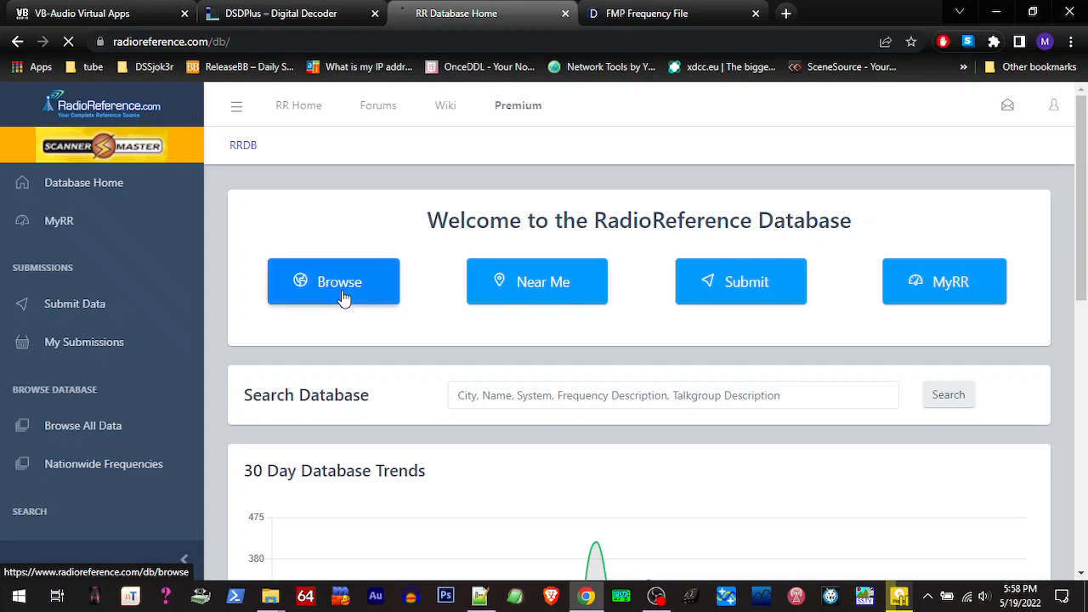
{"action": "left_click", "coordinate": [333, 282]}
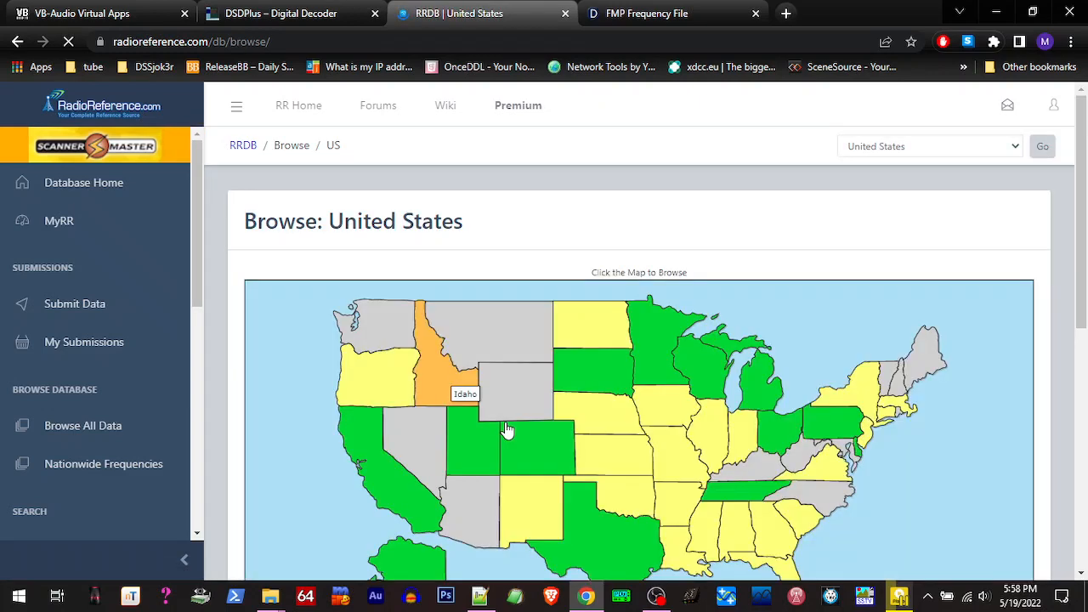
{"action": "mouse_move", "coordinate": [370, 336]}
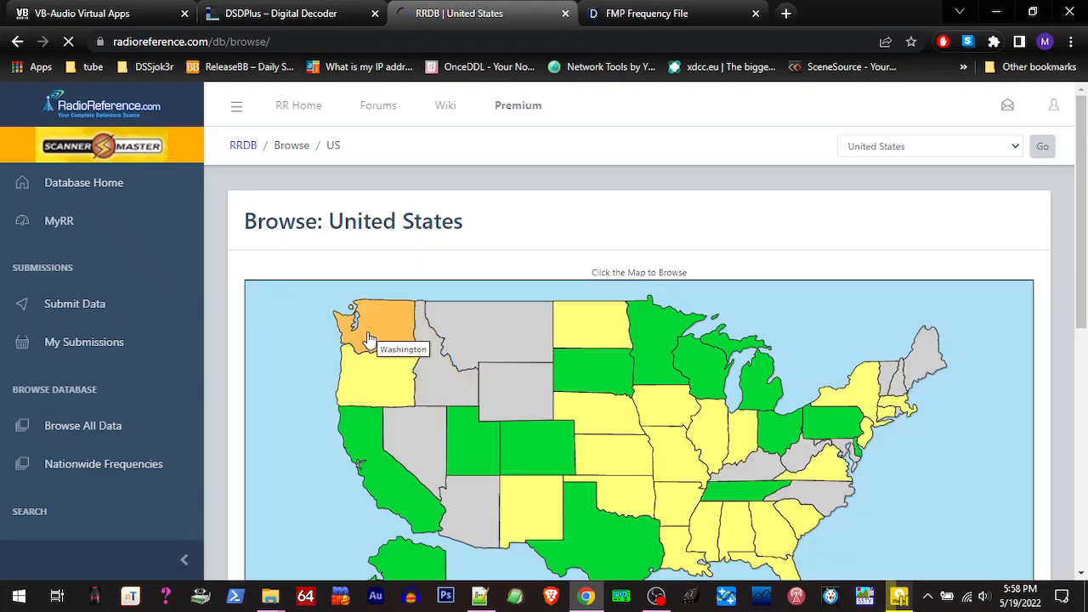
{"action": "left_click", "coordinate": [370, 332]}
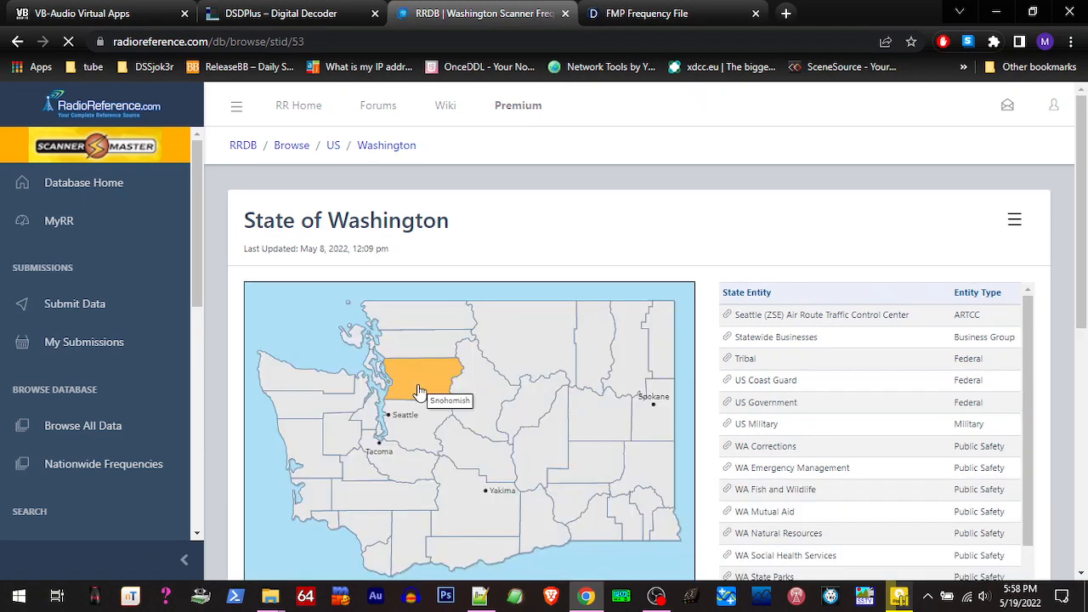
{"action": "left_click", "coordinate": [416, 391]}
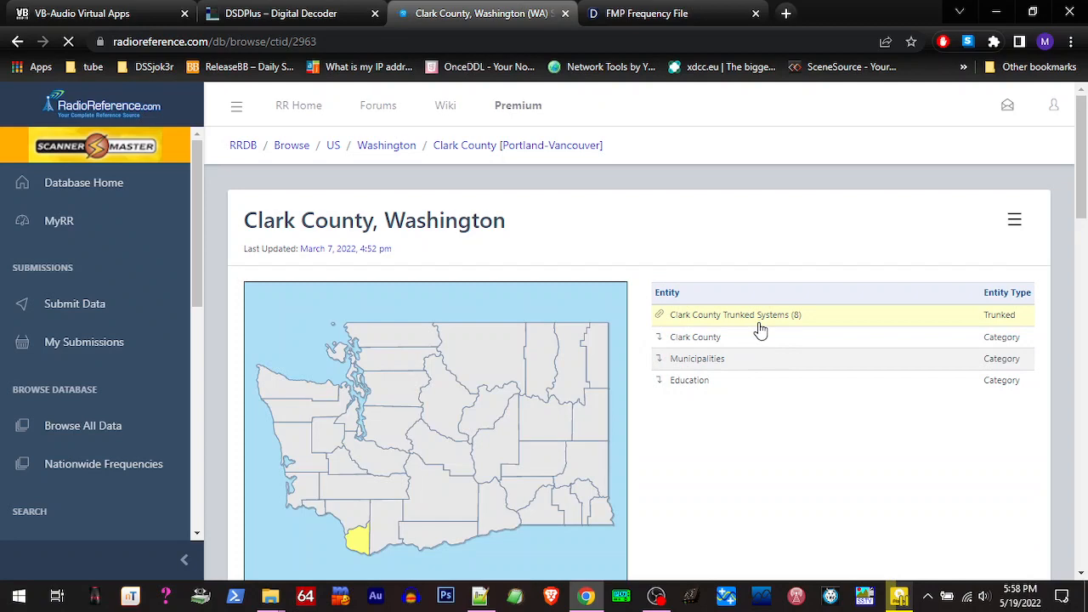
{"action": "left_click", "coordinate": [729, 314]}
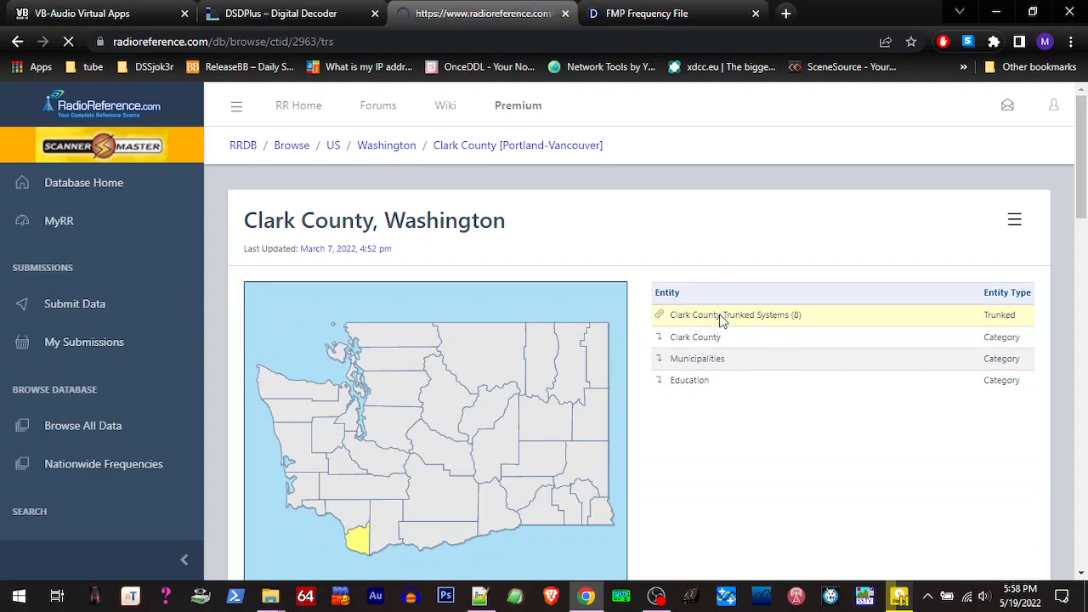
{"action": "left_click", "coordinate": [727, 315]}
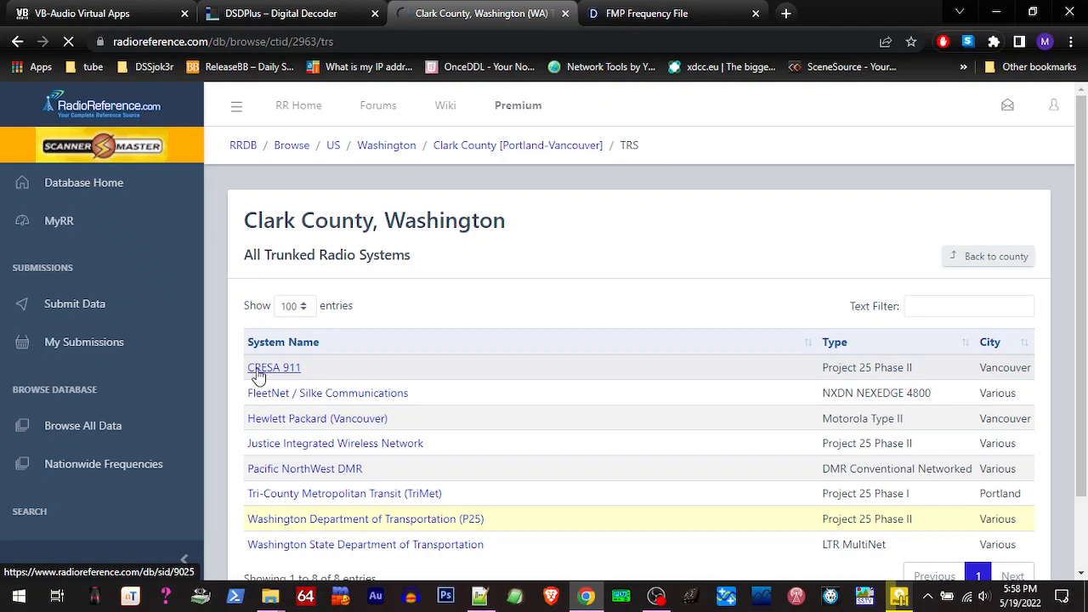
- Open the CRESA 911 system and scroll to its Sites and Frequencies table
{"action": "left_click", "coordinate": [274, 368]}
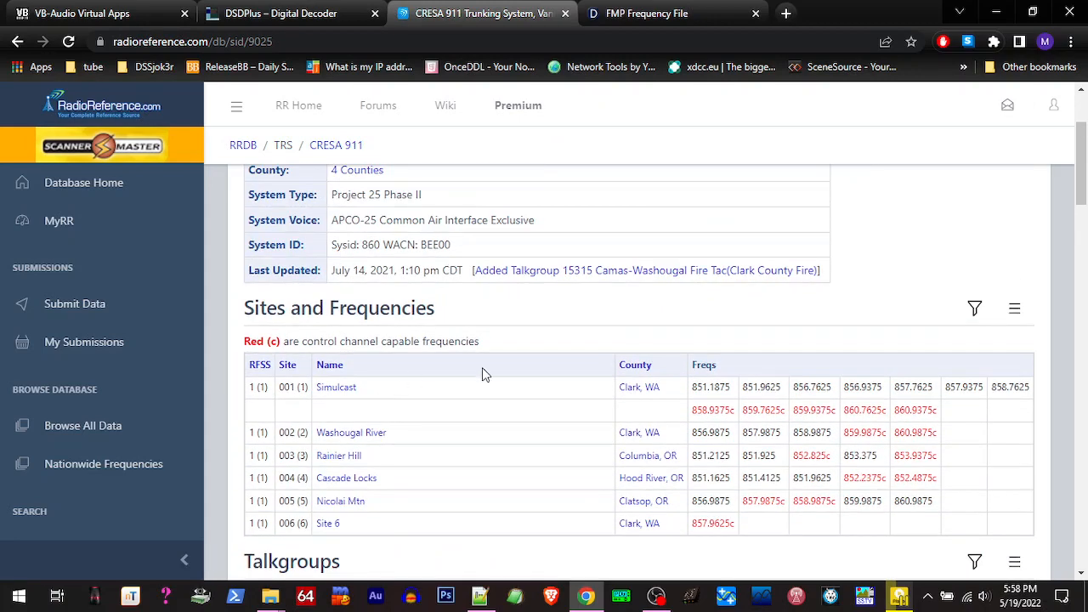
{"action": "scroll", "scroll_direction": "down", "scroll_amount": 3}
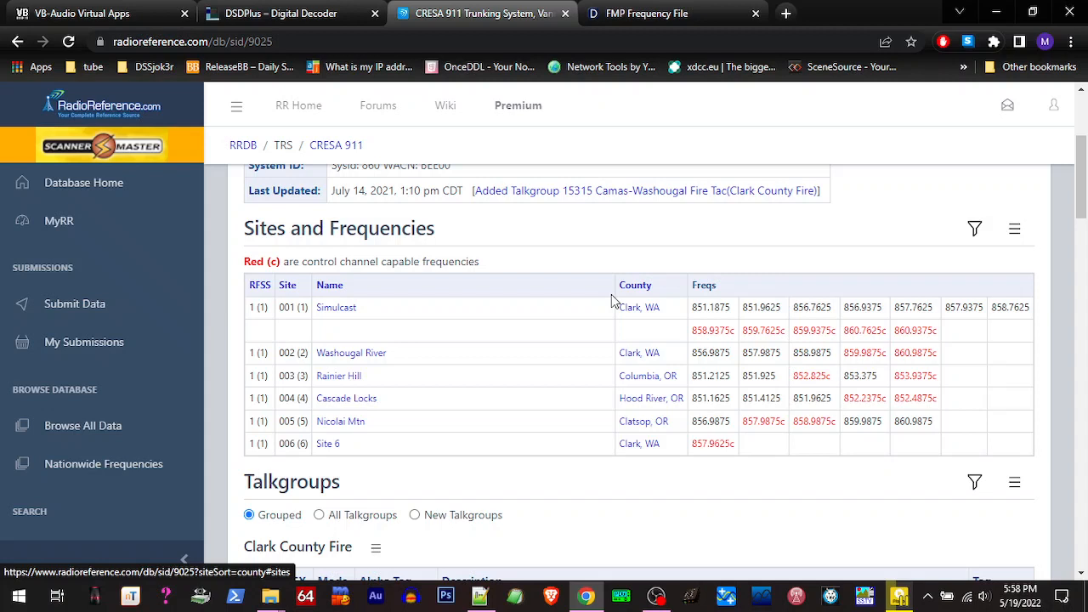
{"action": "mouse_move", "coordinate": [636, 406]}
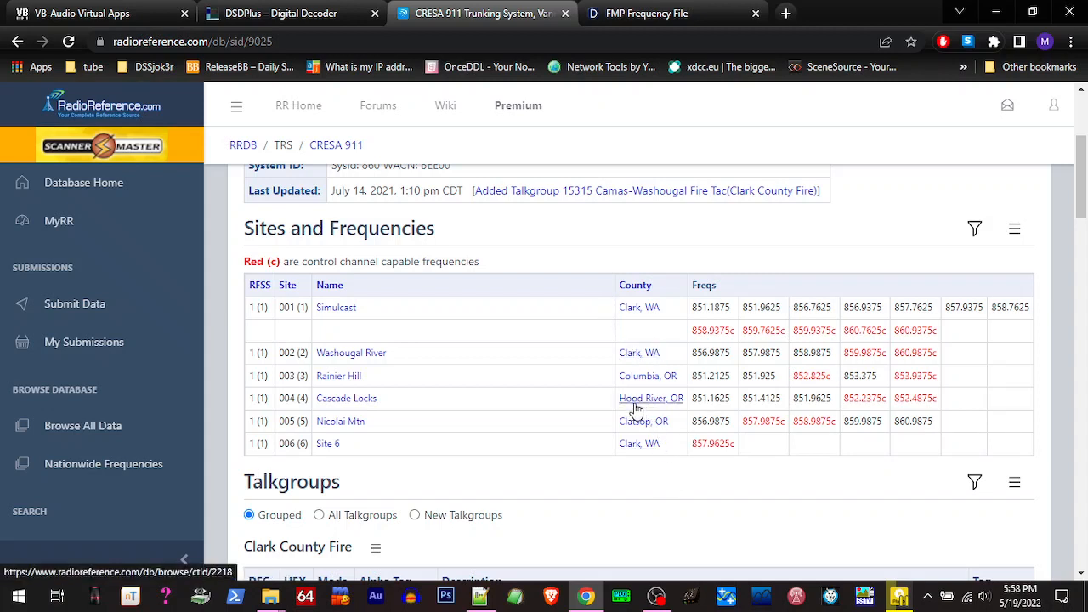
{"action": "mouse_move", "coordinate": [362, 309]}
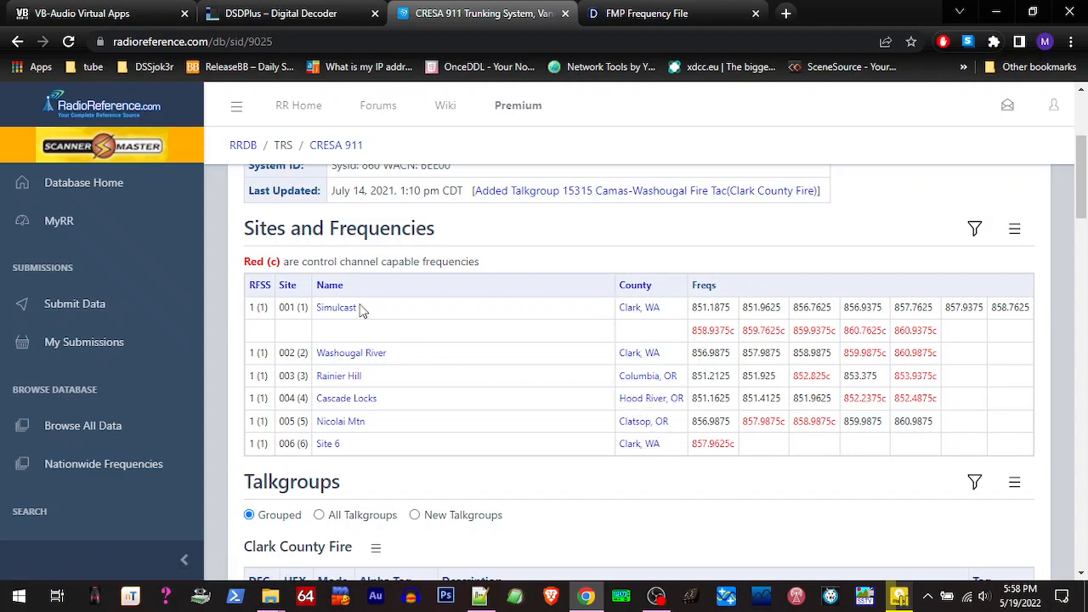
{"action": "mouse_move", "coordinate": [339, 441]}
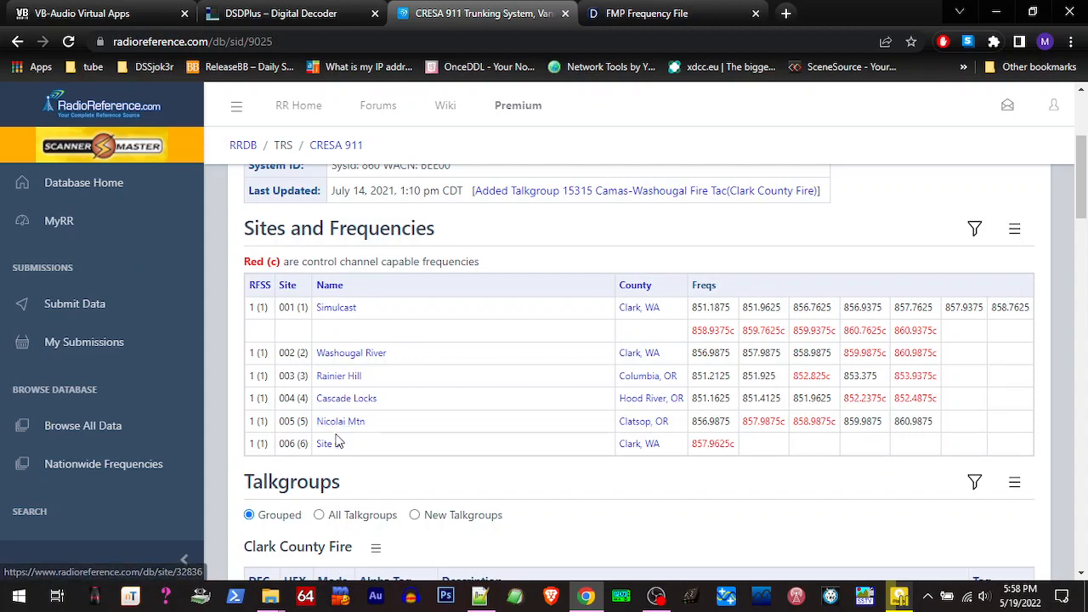
{"action": "mouse_move", "coordinate": [897, 337]}
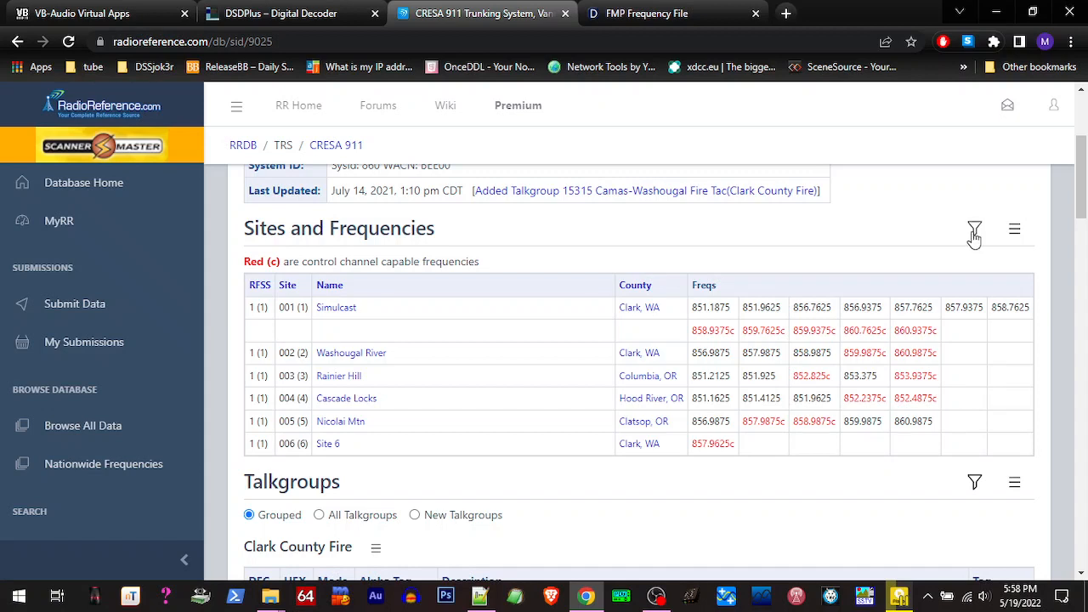
{"action": "mouse_move", "coordinate": [897, 331]}
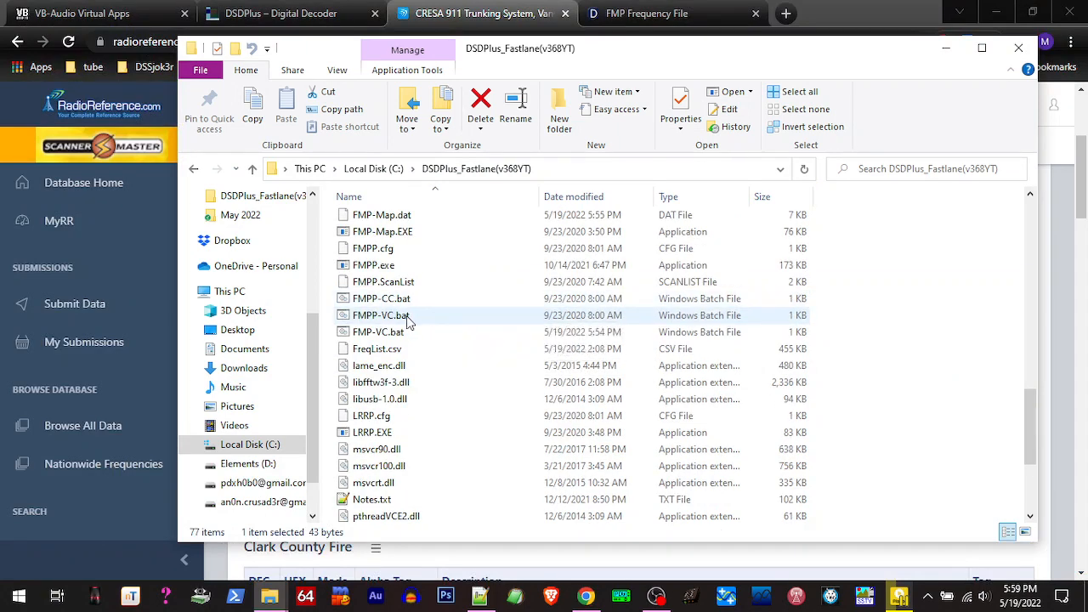
- Run FMP24-CC.bat from the DSDPlus_Fastlane folder
{"action": "scroll", "scroll_direction": "down", "scroll_amount": 3}
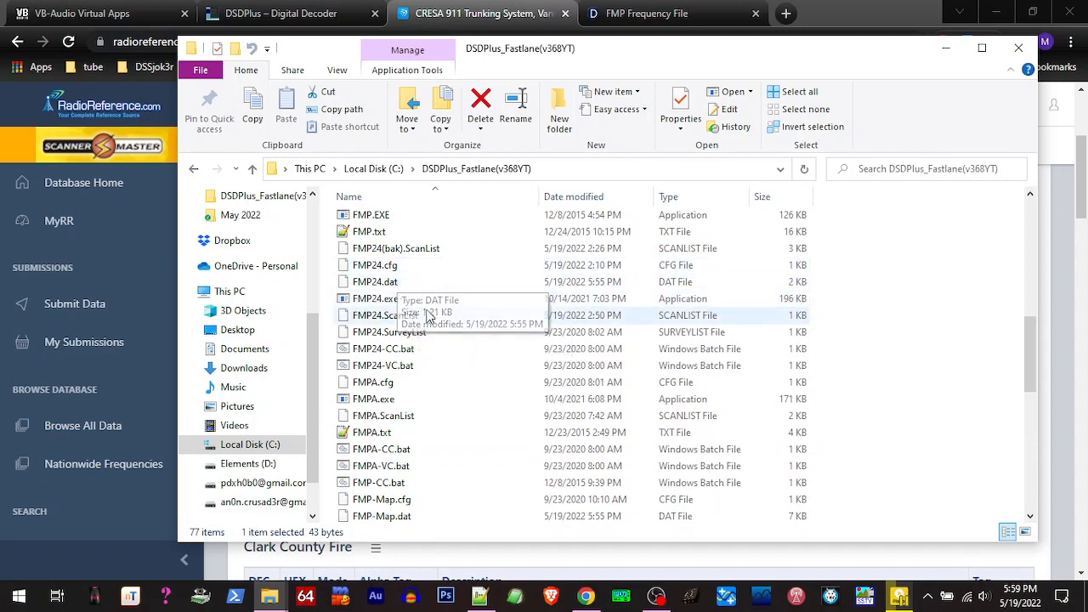
{"action": "mouse_move", "coordinate": [397, 353]}
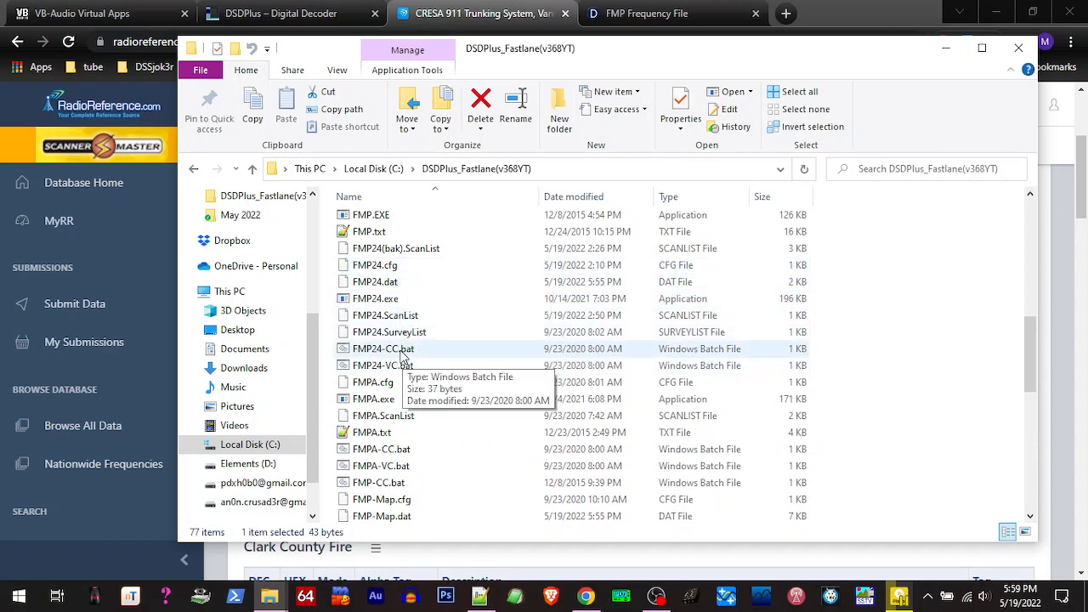
{"action": "left_click", "coordinate": [380, 348]}
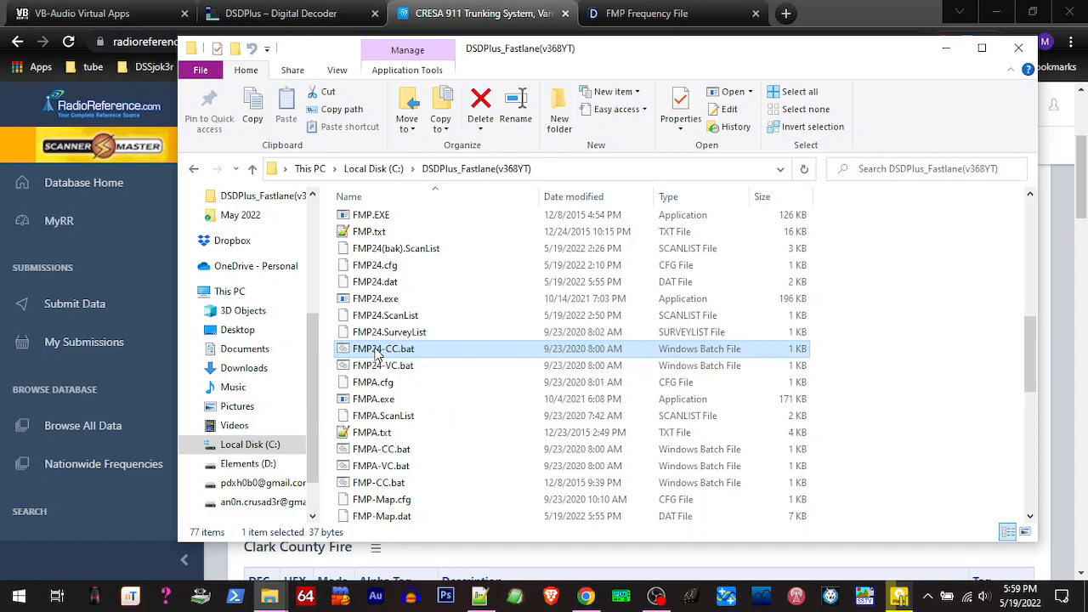
{"action": "double_click", "coordinate": [381, 349]}
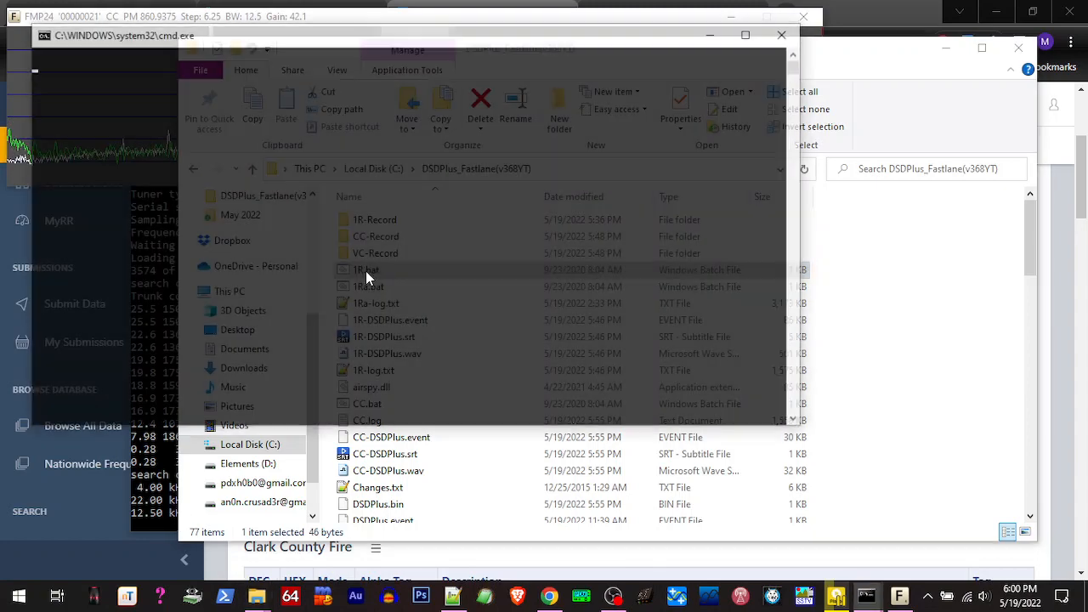
- Start the 1R.bat decoder and review its Control and Decoder menus
{"action": "double_click", "coordinate": [365, 270]}
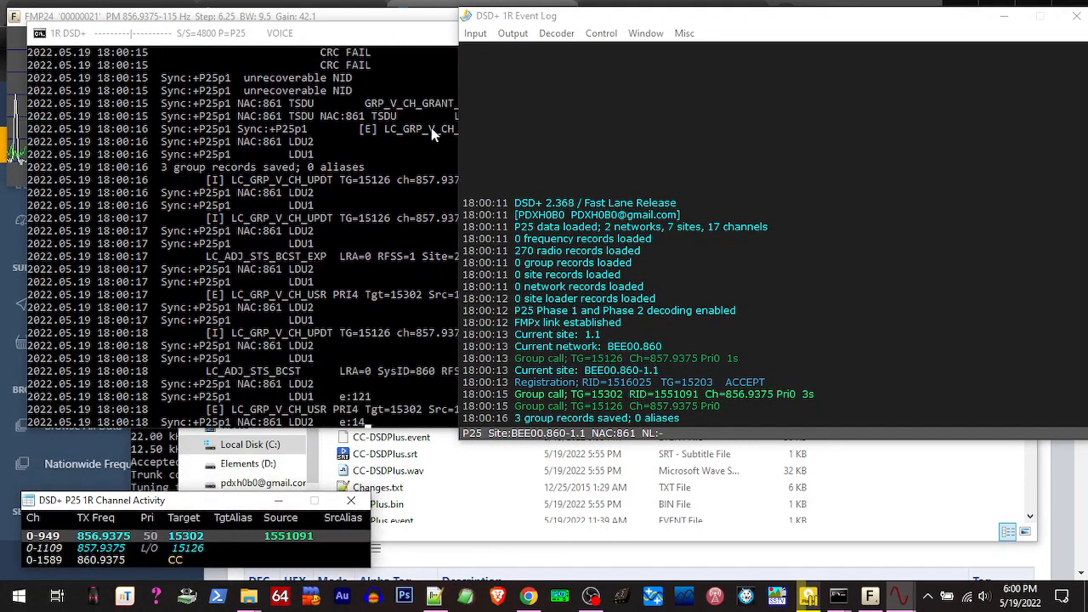
{"action": "left_click", "coordinate": [602, 34]}
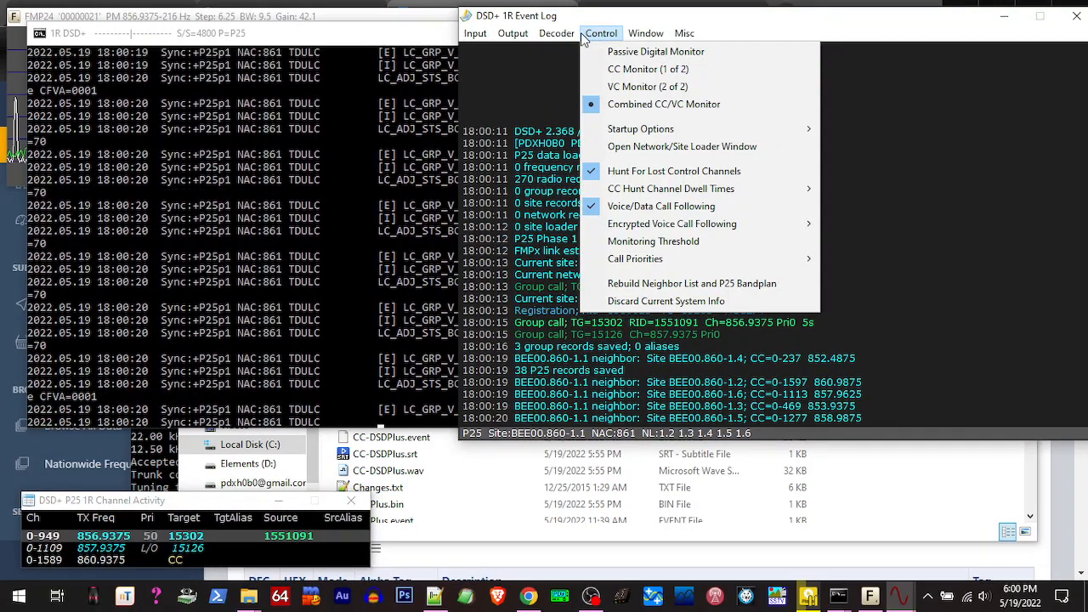
{"action": "left_click", "coordinate": [556, 33]}
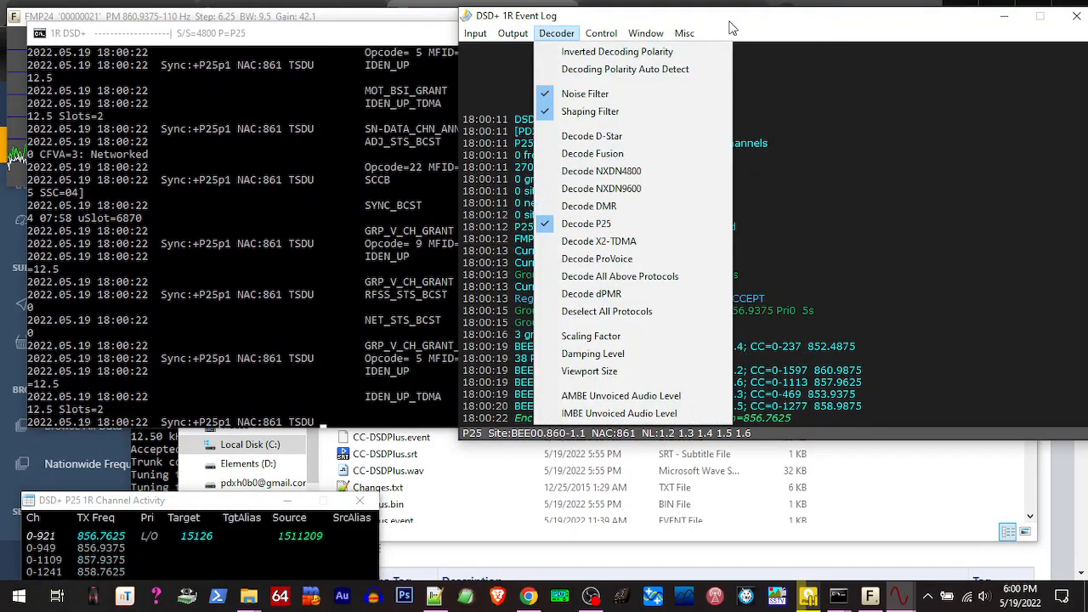
- Send the decoded audio output to the CABLE-A Input virtual cable
{"action": "left_click", "coordinate": [512, 32]}
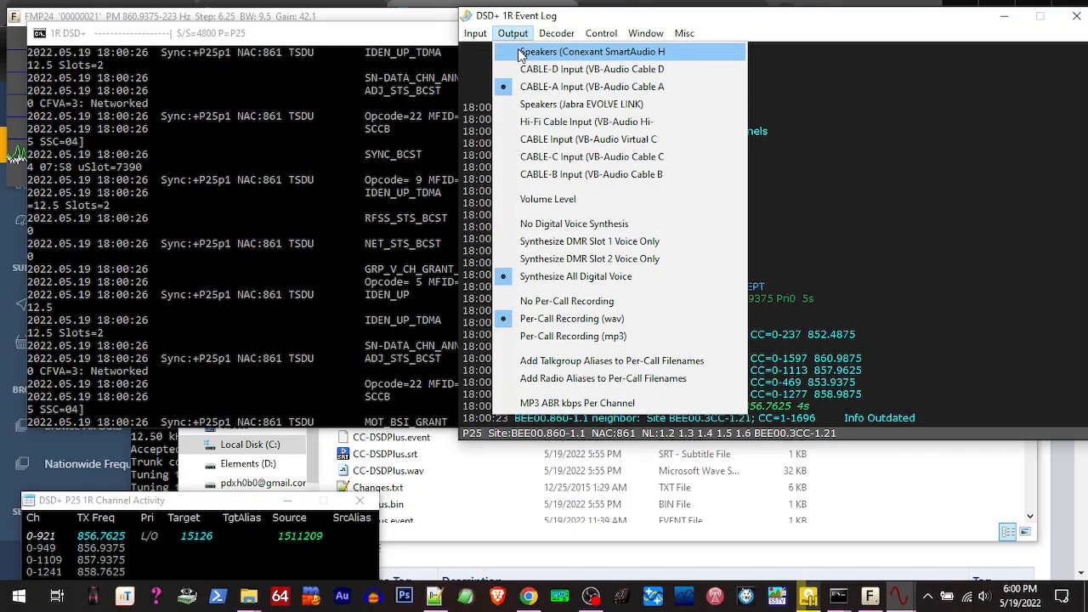
{"action": "left_click", "coordinate": [512, 32]}
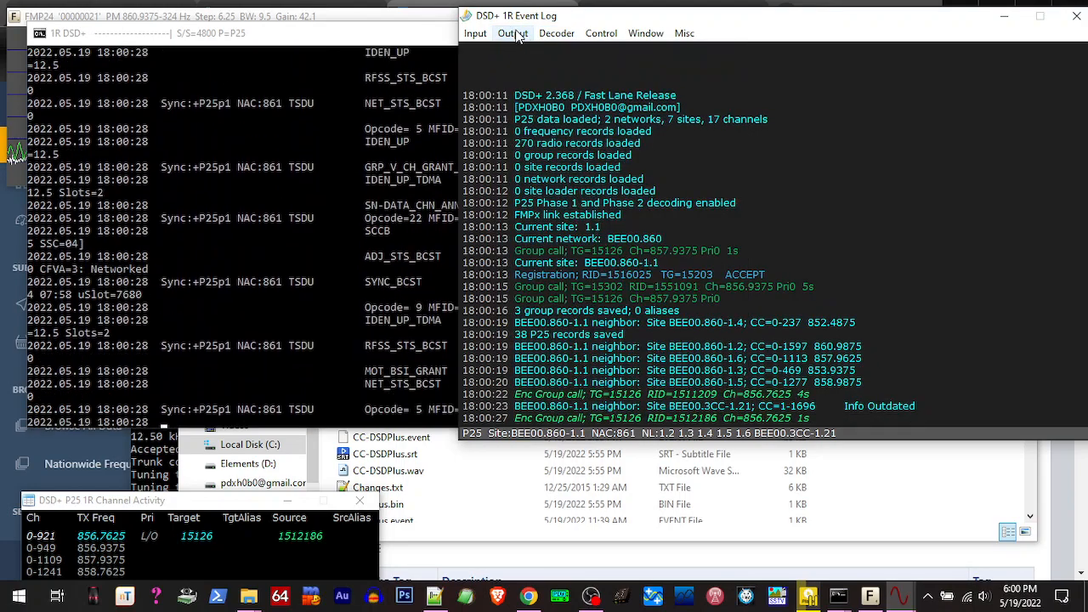
{"action": "left_click", "coordinate": [513, 33]}
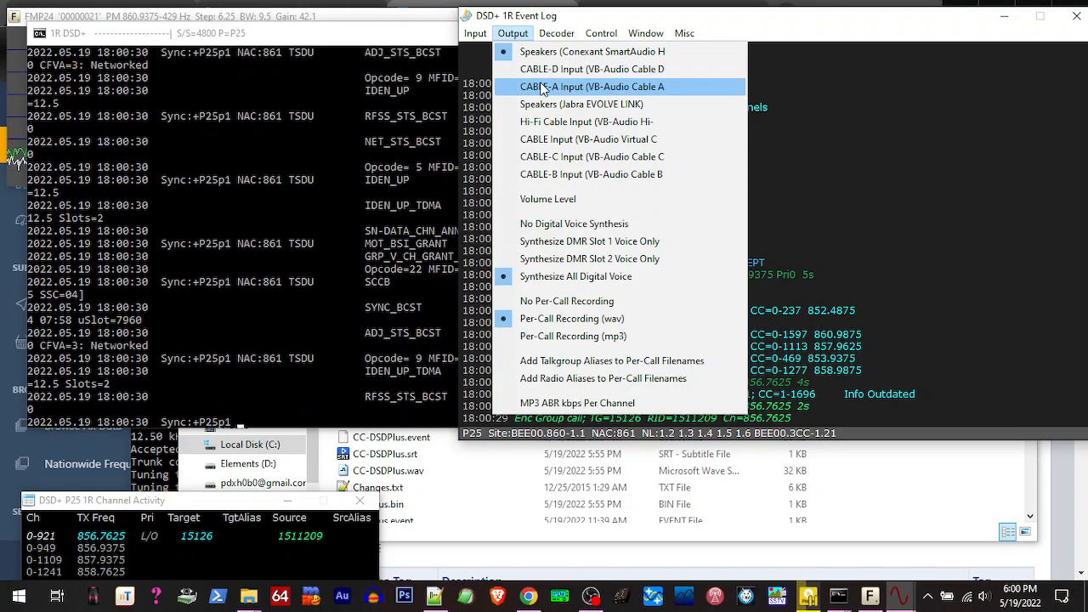
{"action": "left_click", "coordinate": [594, 86]}
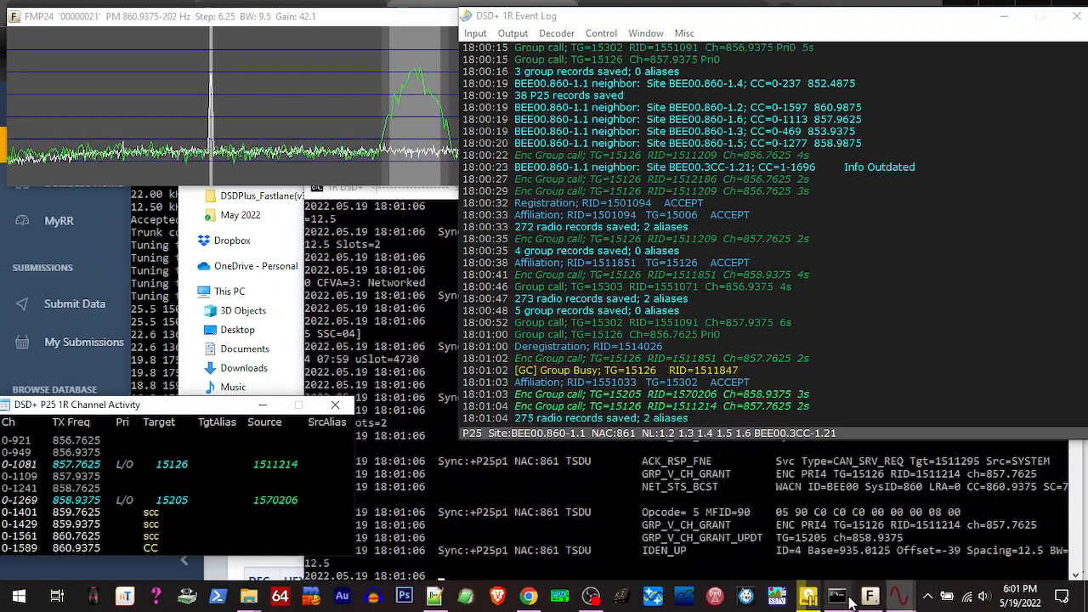
- Close the DSD+ decoder windows and return to the CRESA 911 Chrome tab
{"action": "right_click", "coordinate": [833, 605]}
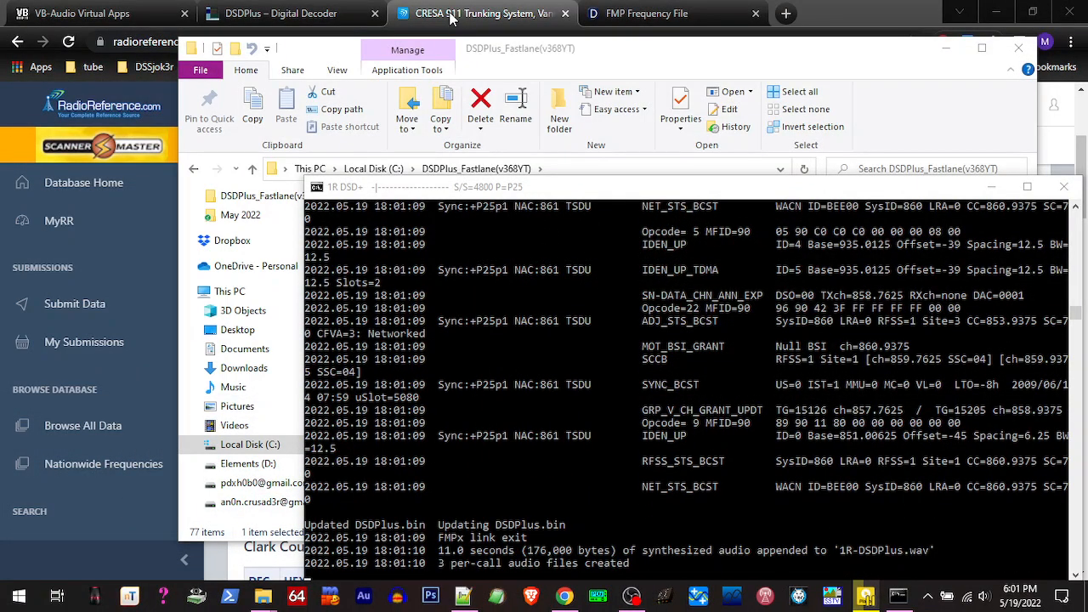
{"action": "left_click", "coordinate": [483, 14]}
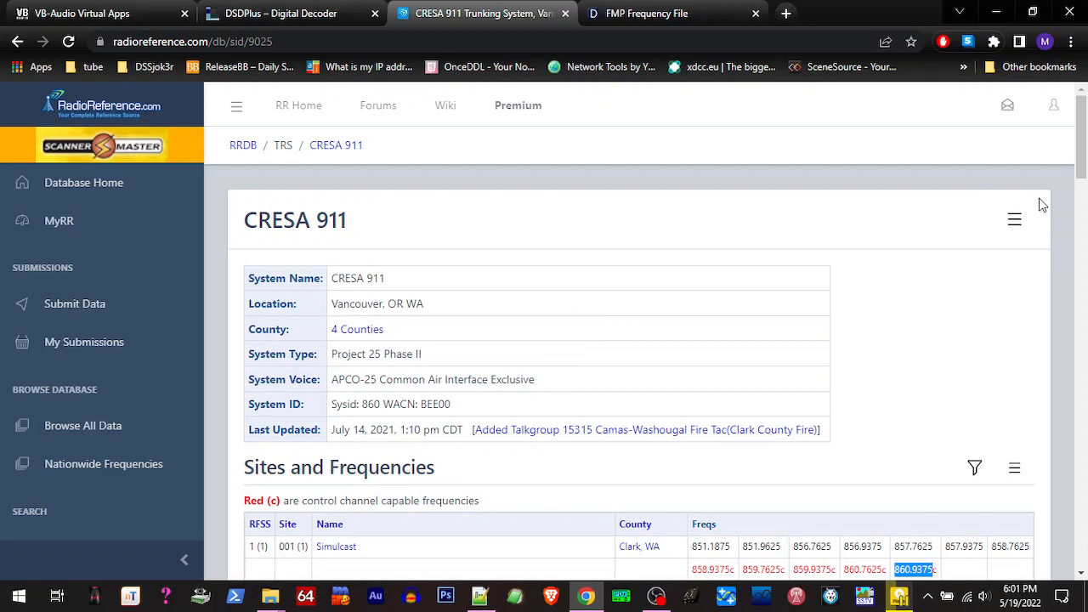
- Save CRESA 911's DSD-formatted sites data file into the DSDPlus Fastlane folder
{"action": "left_click", "coordinate": [1014, 219]}
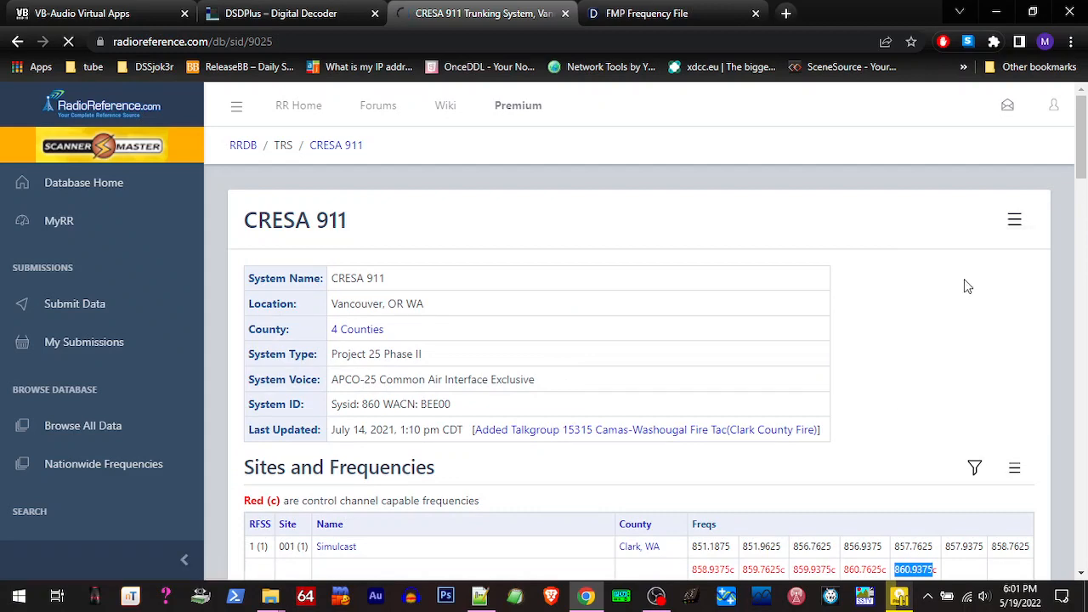
{"action": "left_click", "coordinate": [1014, 220]}
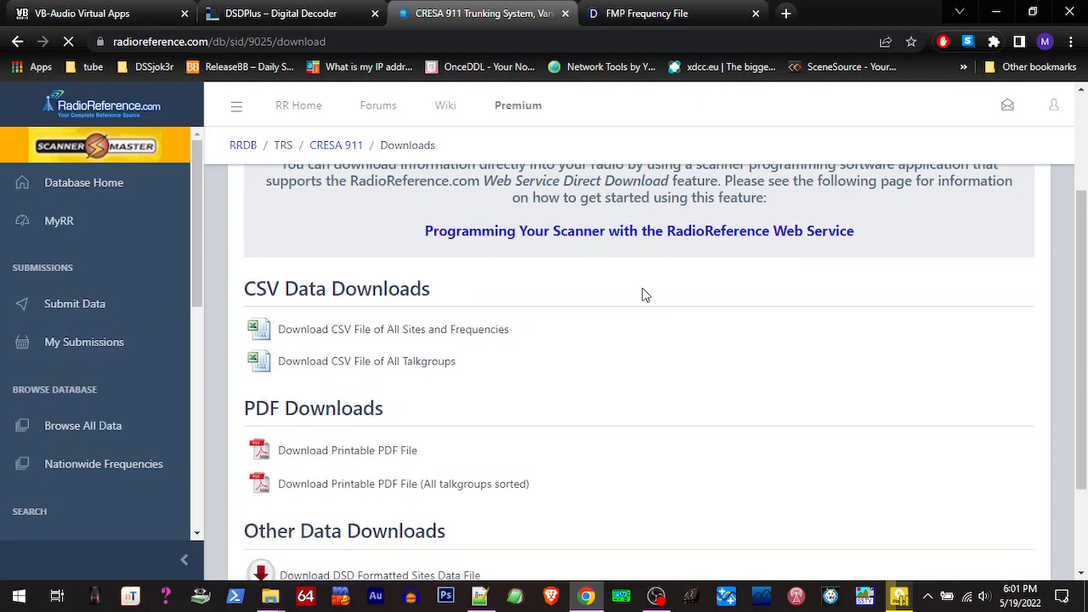
{"action": "scroll", "scroll_direction": "down", "scroll_amount": 3}
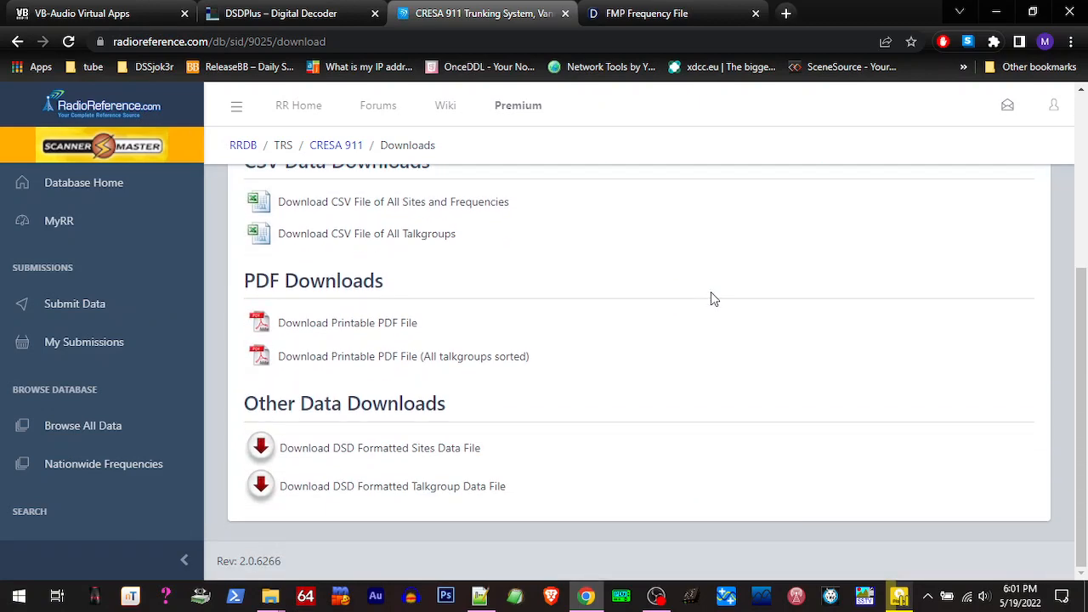
{"action": "mouse_move", "coordinate": [411, 447]}
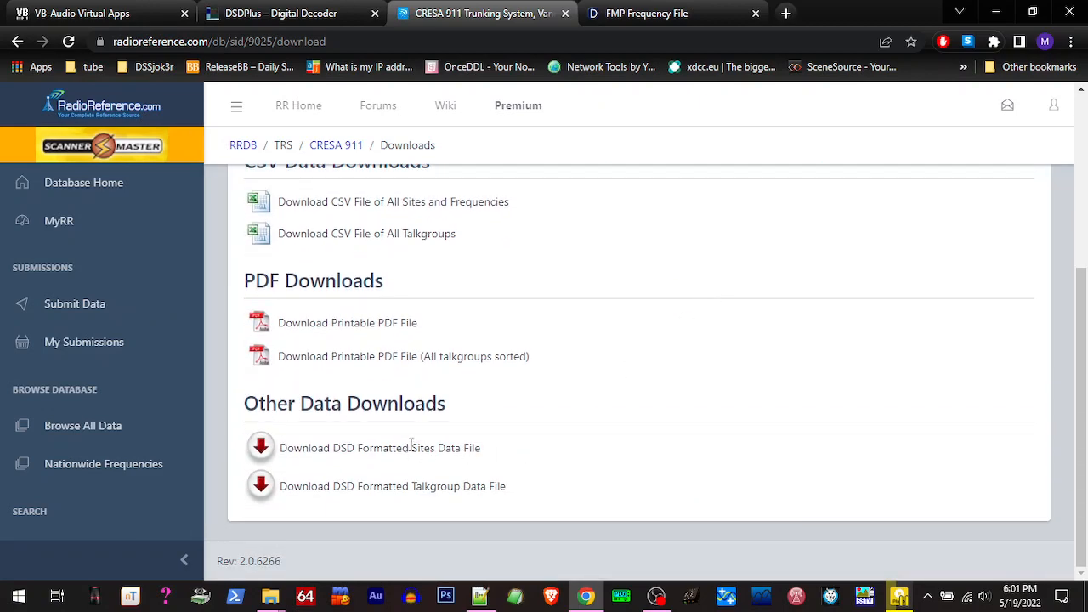
{"action": "mouse_move", "coordinate": [310, 394]}
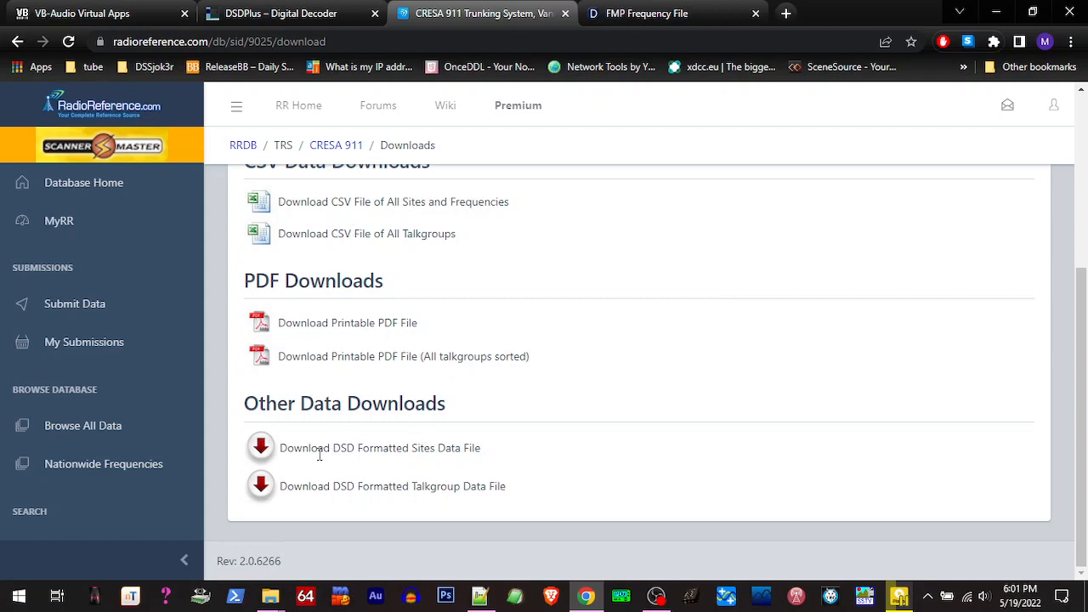
{"action": "mouse_move", "coordinate": [405, 449]}
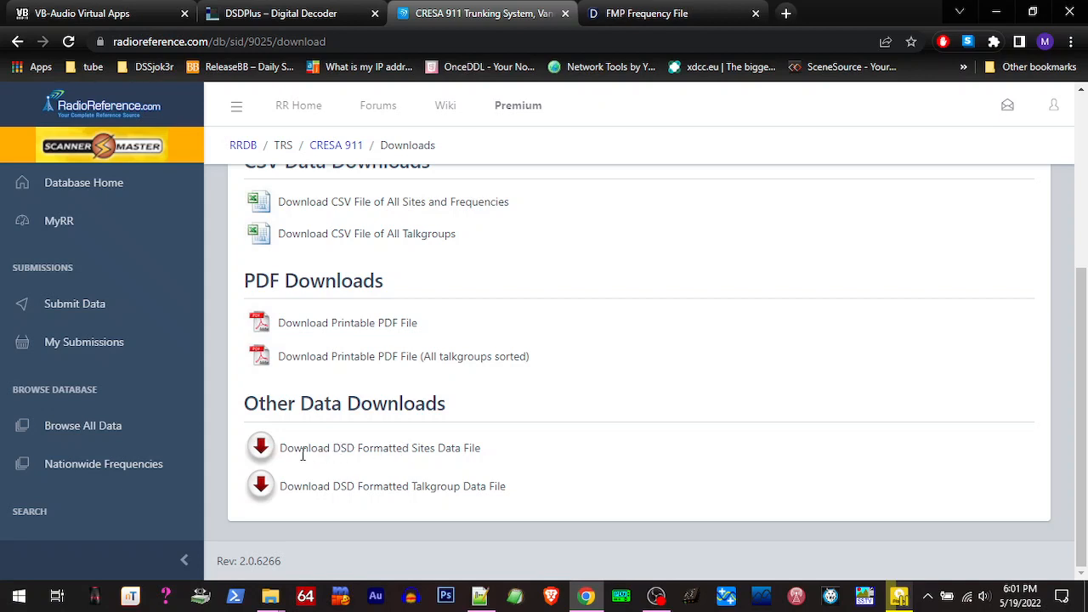
{"action": "mouse_move", "coordinate": [261, 448]}
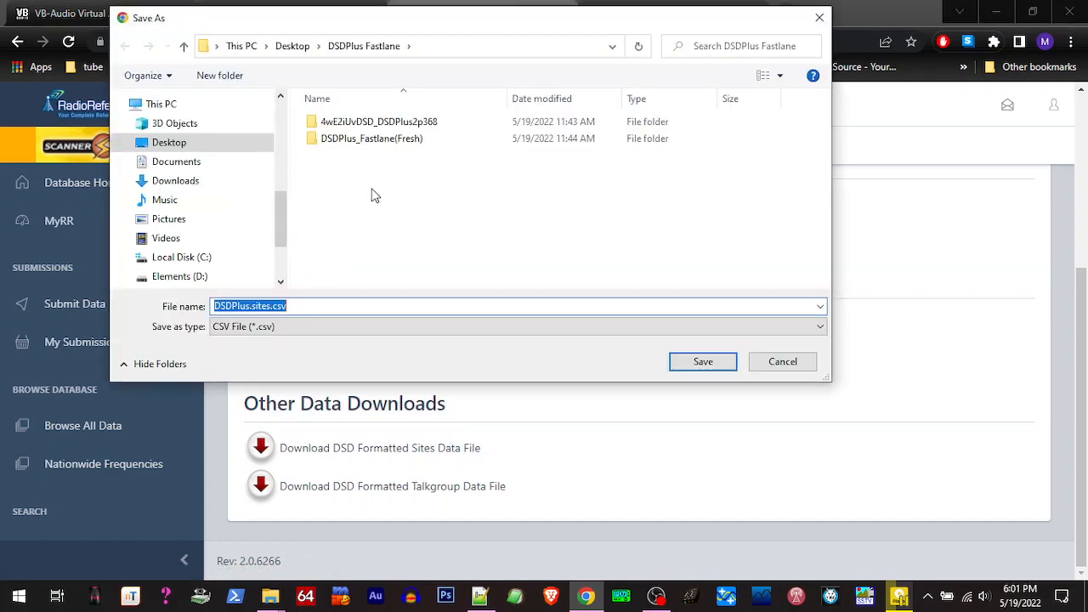
{"action": "left_click", "coordinate": [702, 361]}
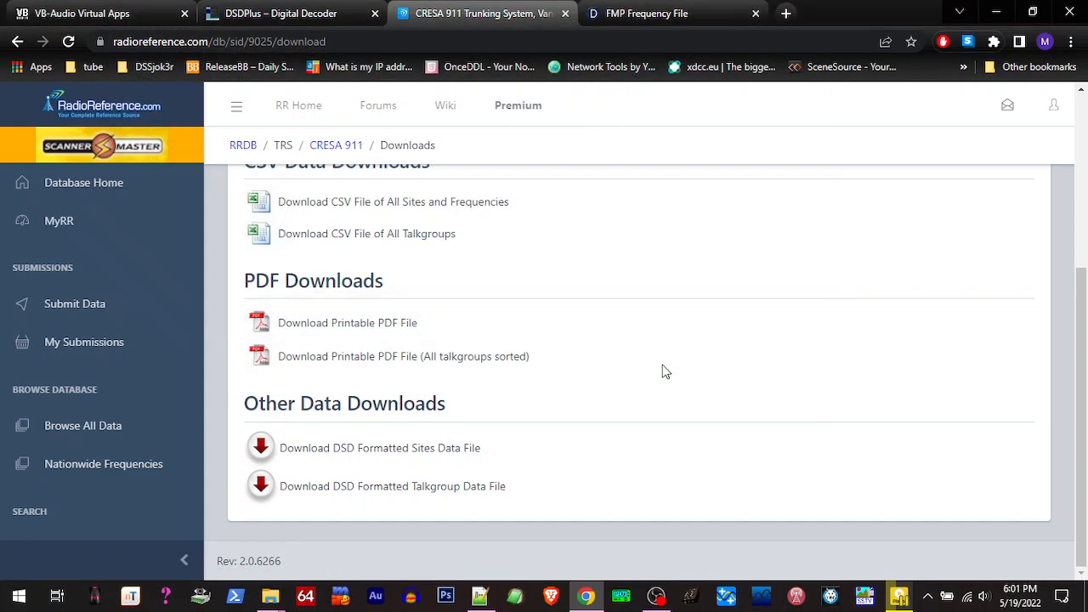
{"action": "right_click", "coordinate": [261, 447]}
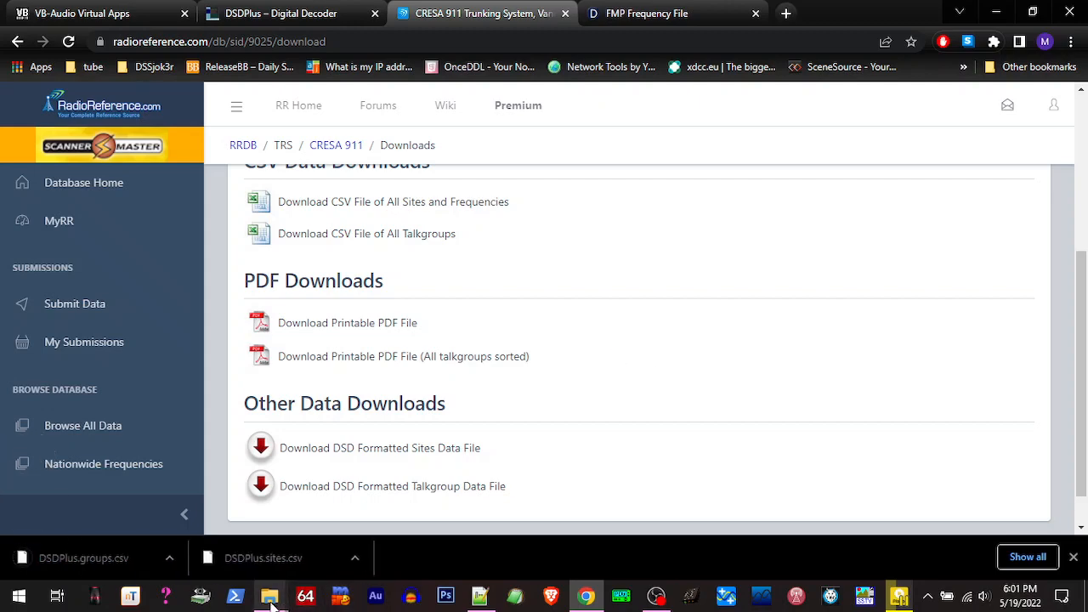
- Open the downloaded DSDPlus.sites.csv from the DSDPlus Fastlane folder
{"action": "left_click", "coordinate": [269, 597]}
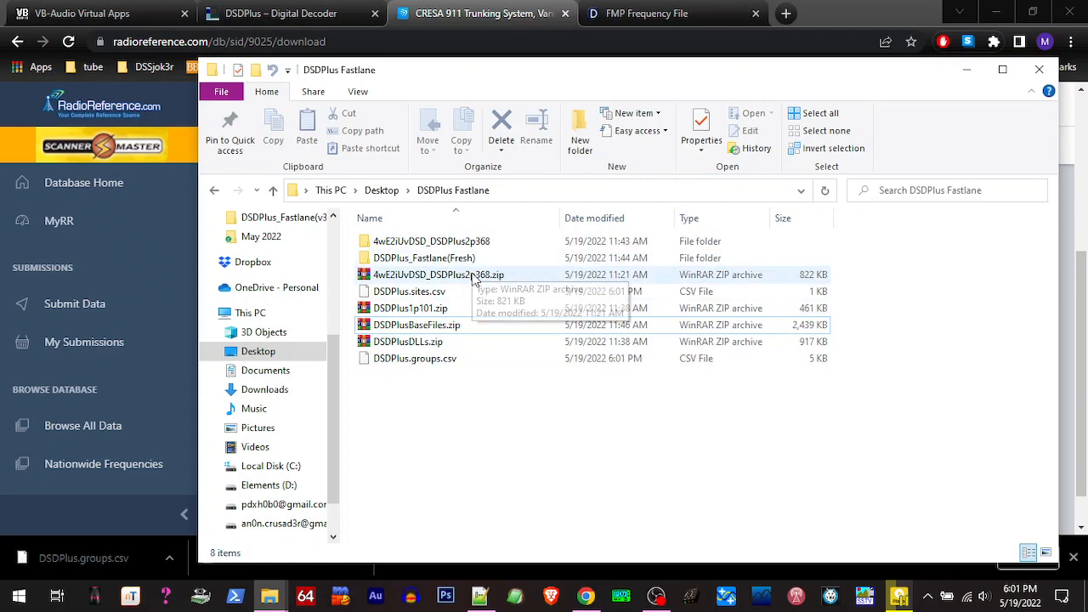
{"action": "left_click", "coordinate": [406, 291]}
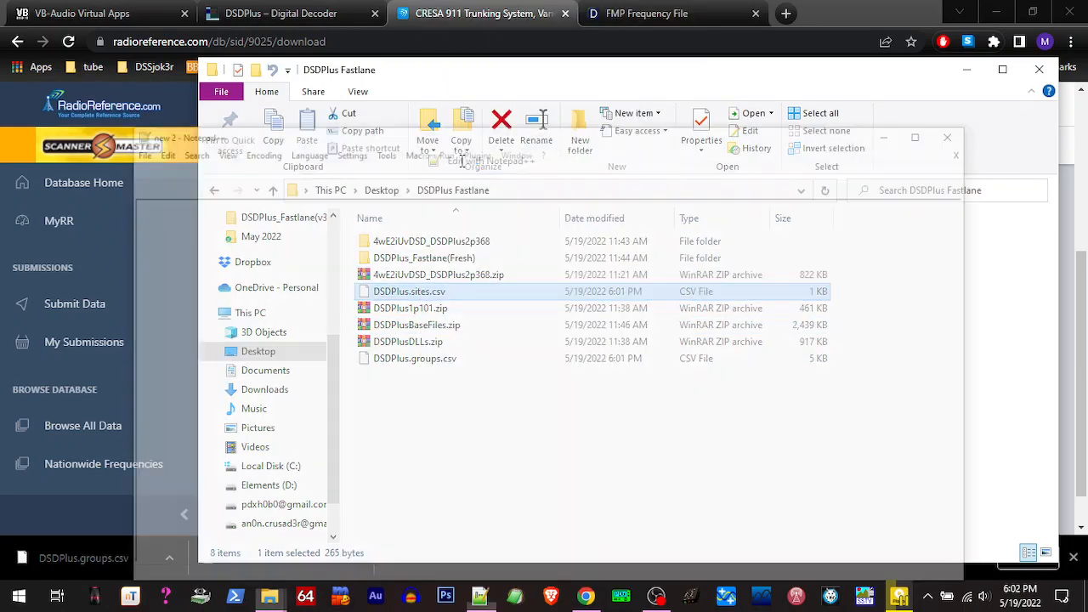
{"action": "double_click", "coordinate": [407, 291]}
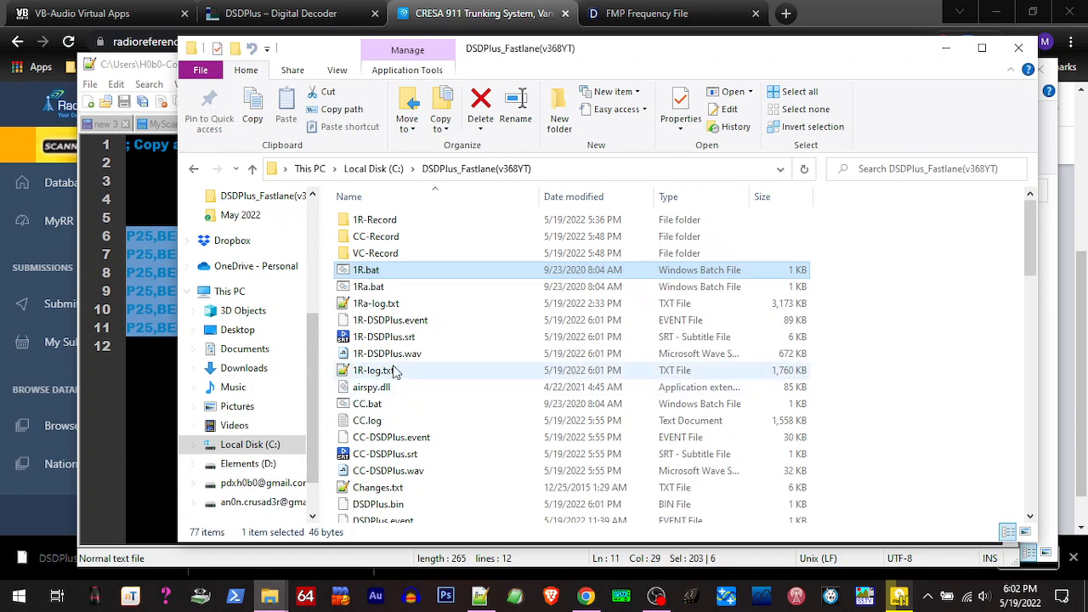
- Append P25,BEE00.860,1.001,"Simulcast" to DSDPlus.sites in Notepad++
{"action": "scroll", "scroll_direction": "down", "scroll_amount": 3}
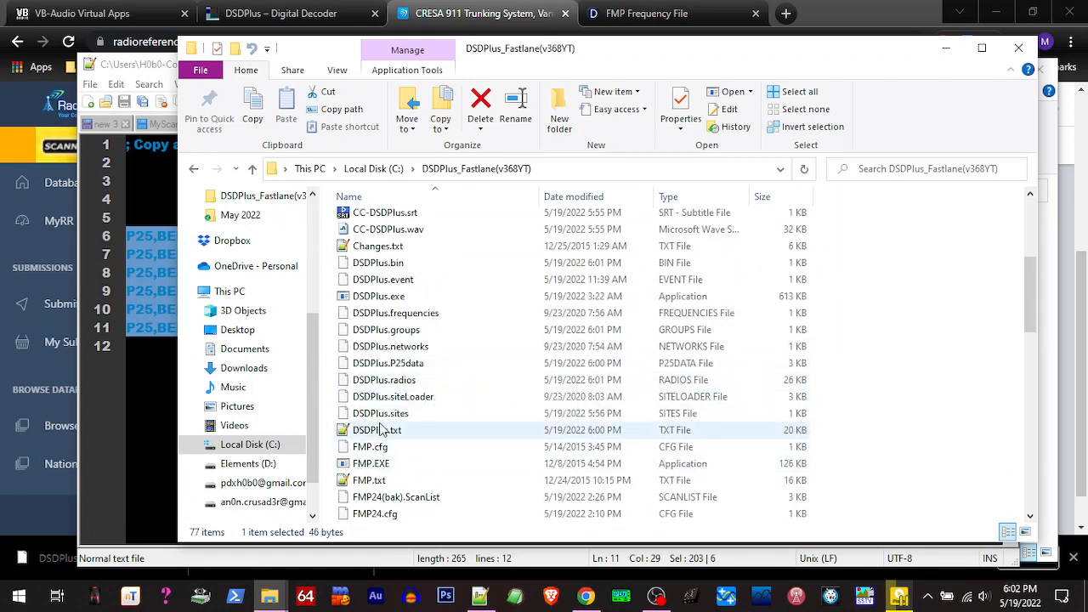
{"action": "left_click", "coordinate": [380, 413]}
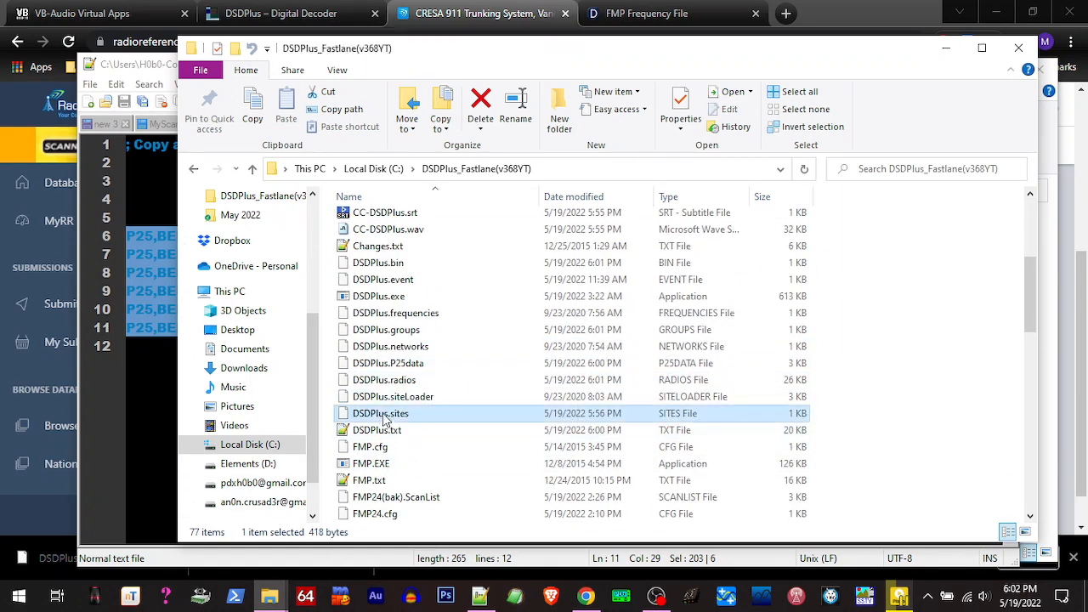
{"action": "right_click", "coordinate": [380, 413]}
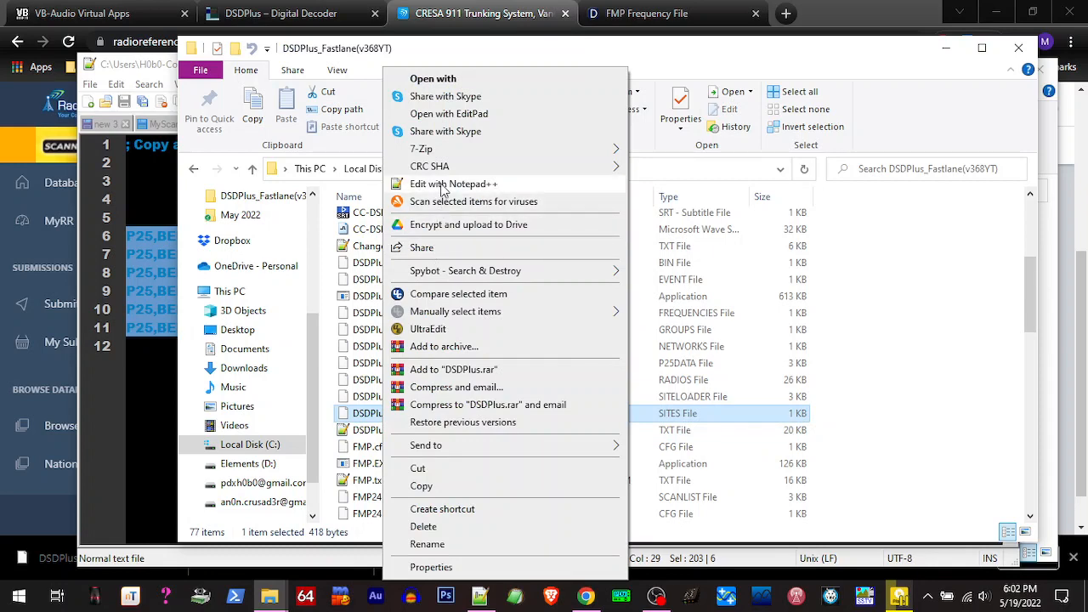
{"action": "left_click", "coordinate": [451, 183]}
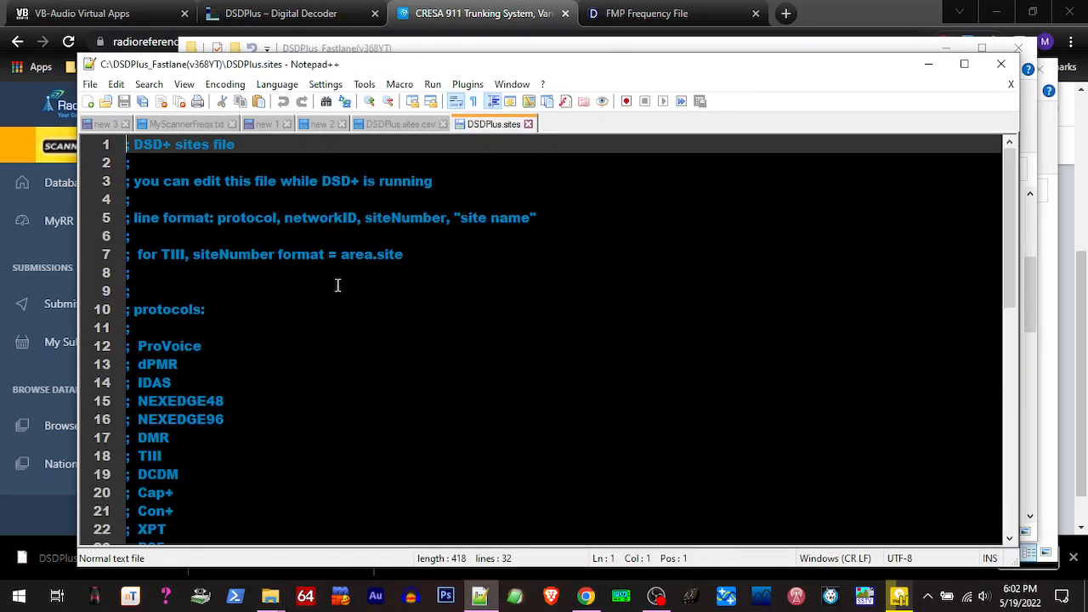
{"action": "scroll", "scroll_direction": "down", "scroll_amount": 3}
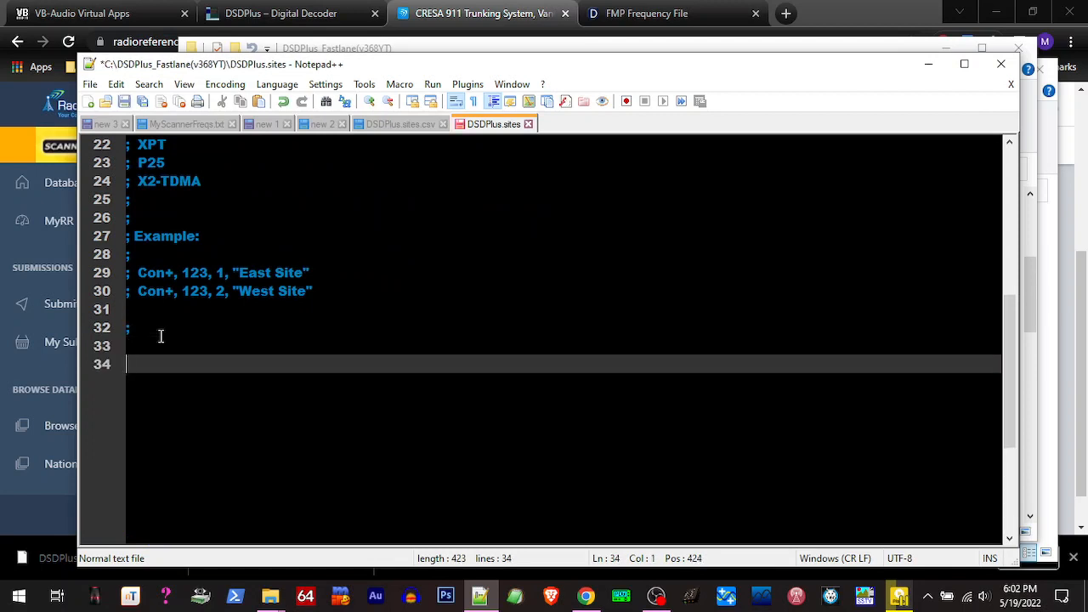
{"action": "type", "text": "P25,BEE00.860,1.001,\"Simulcast\""}
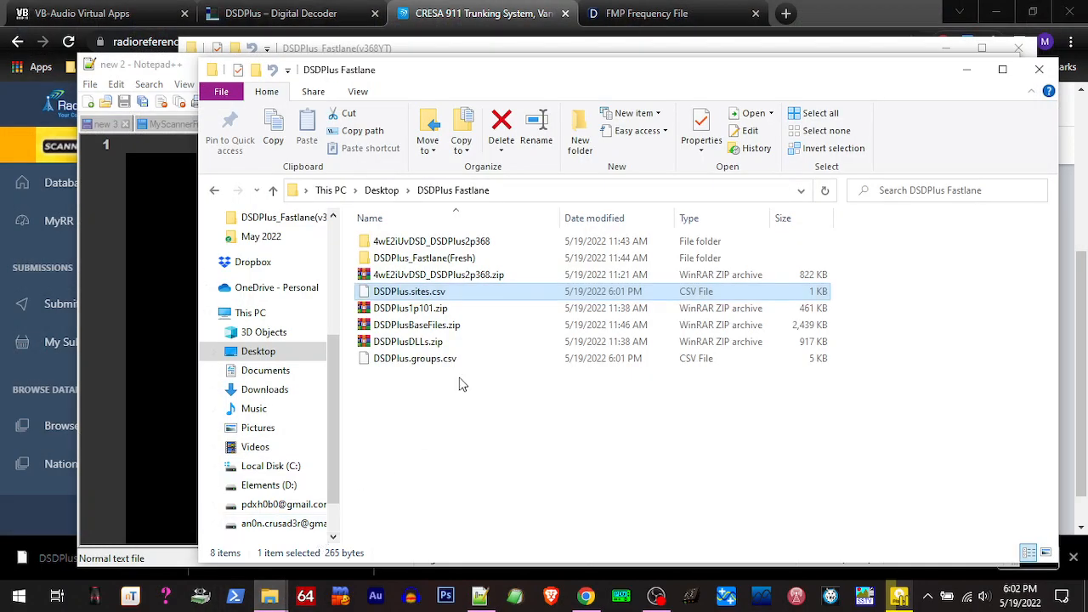
{"action": "right_click", "coordinate": [415, 358]}
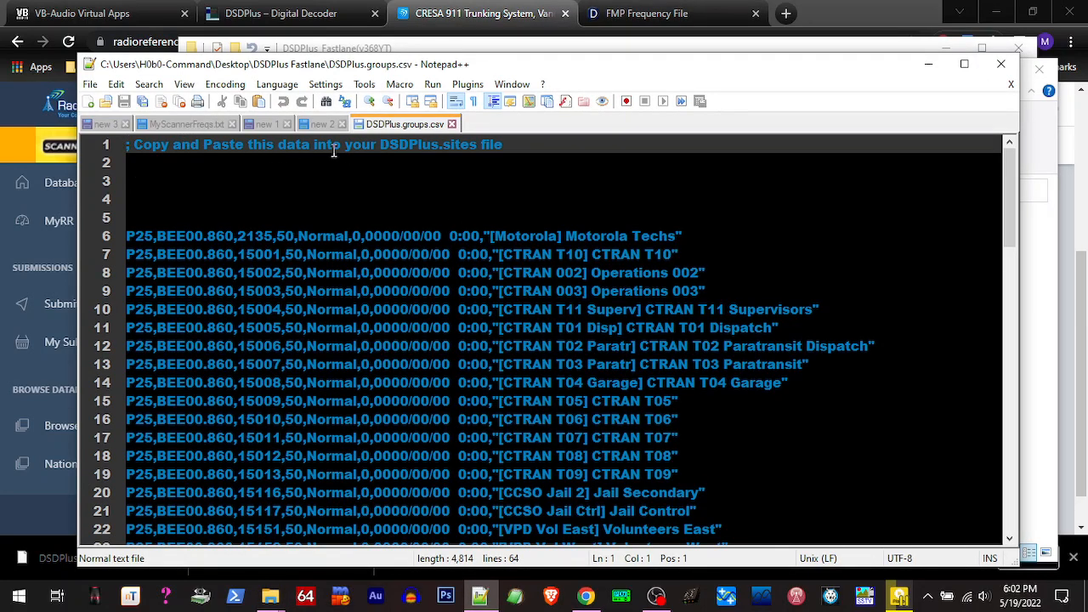
{"action": "mouse_move", "coordinate": [459, 151]}
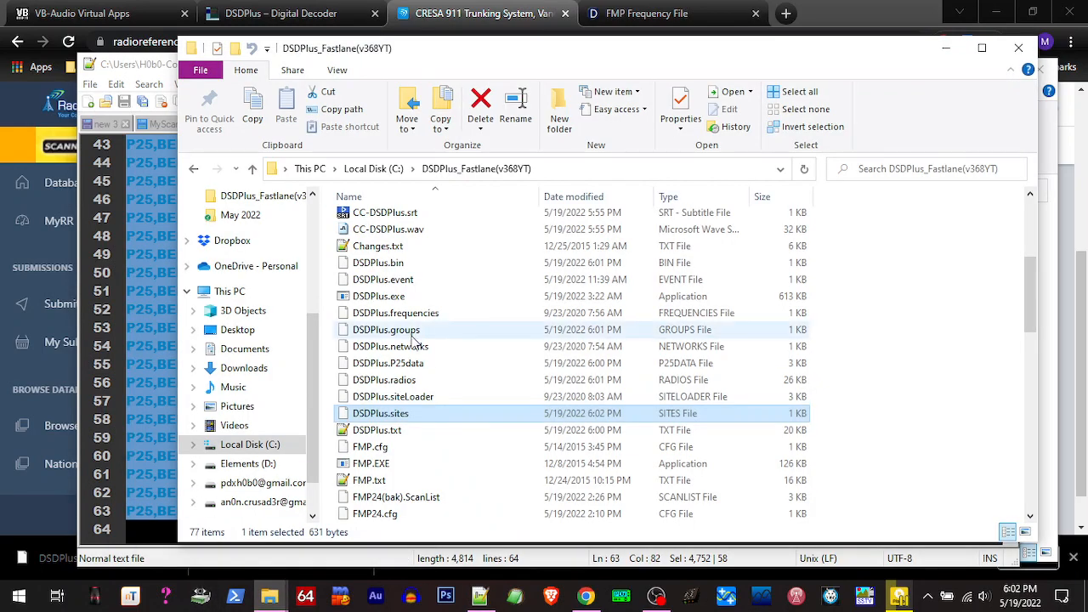
- Open the program's DSDPlus.groups in Notepad++ and go below its existing records
{"action": "left_click", "coordinate": [385, 329]}
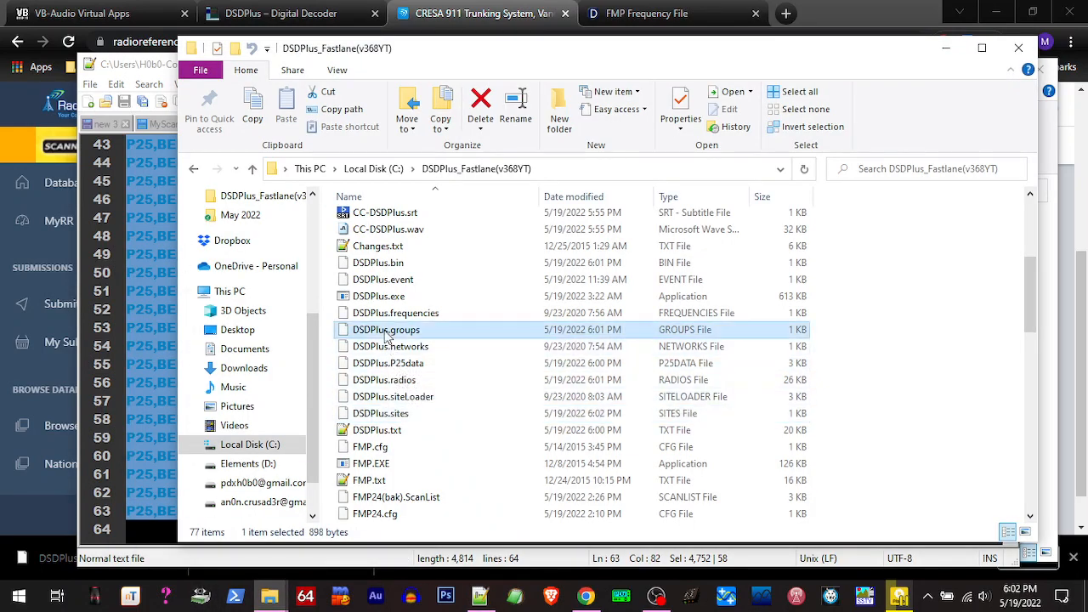
{"action": "right_click", "coordinate": [384, 329]}
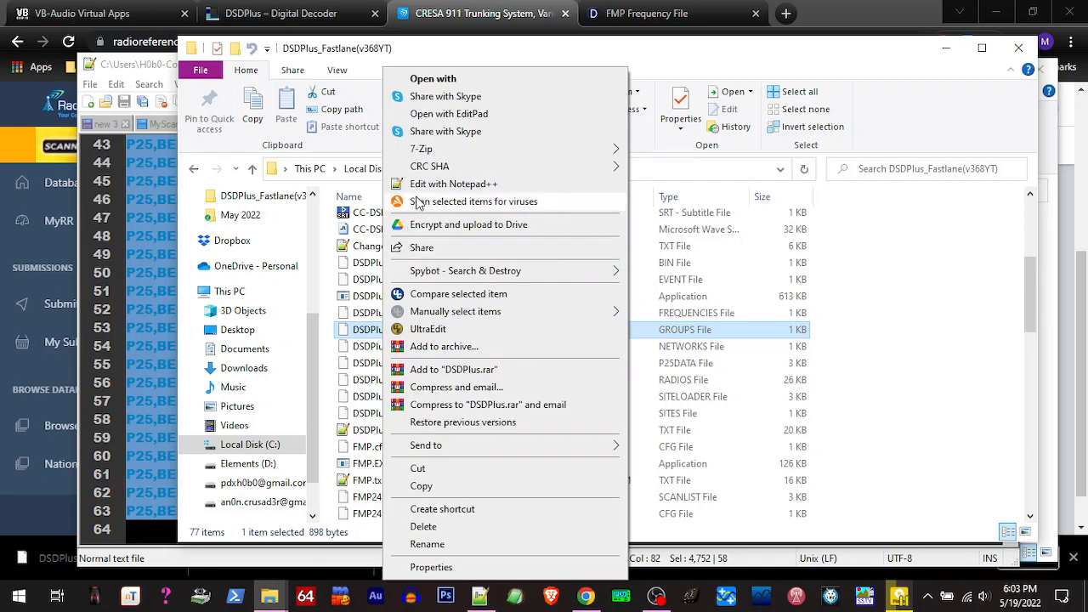
{"action": "left_click", "coordinate": [451, 183]}
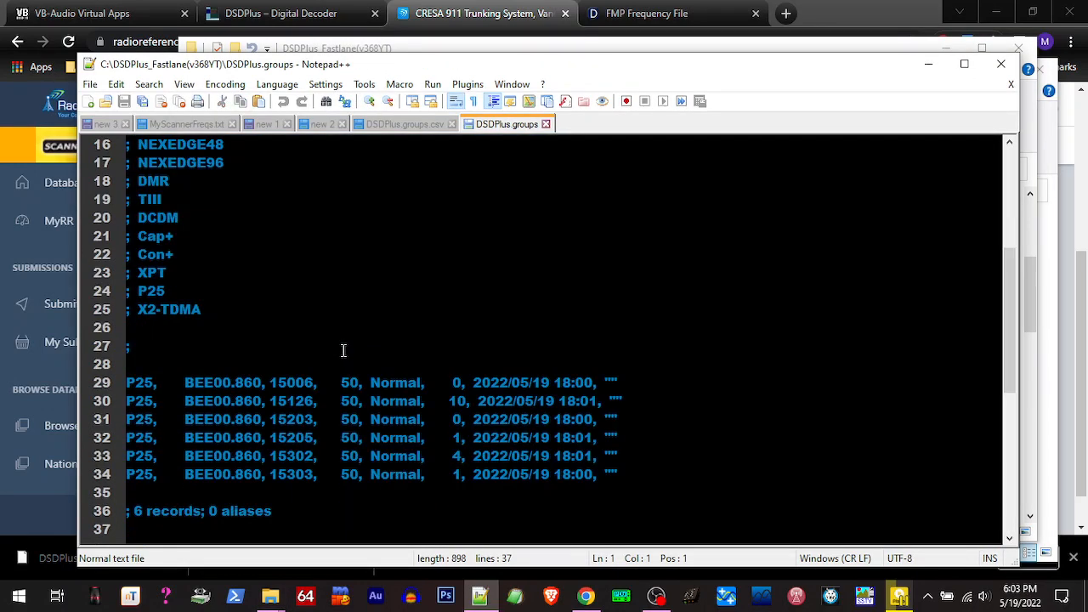
{"action": "scroll", "scroll_direction": "down", "scroll_amount": 3}
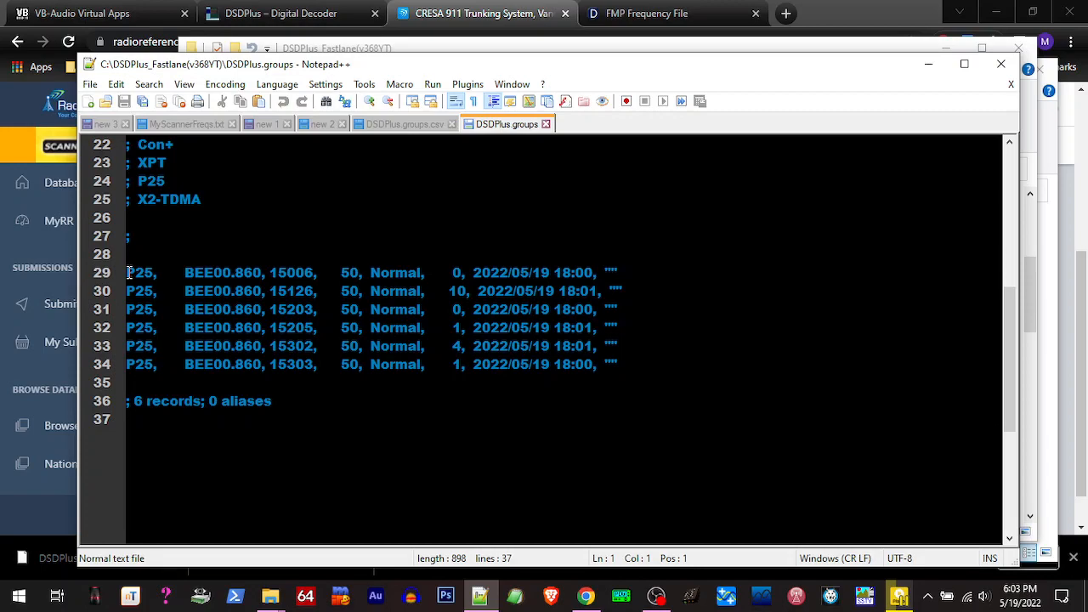
{"action": "right_click", "coordinate": [170, 327]}
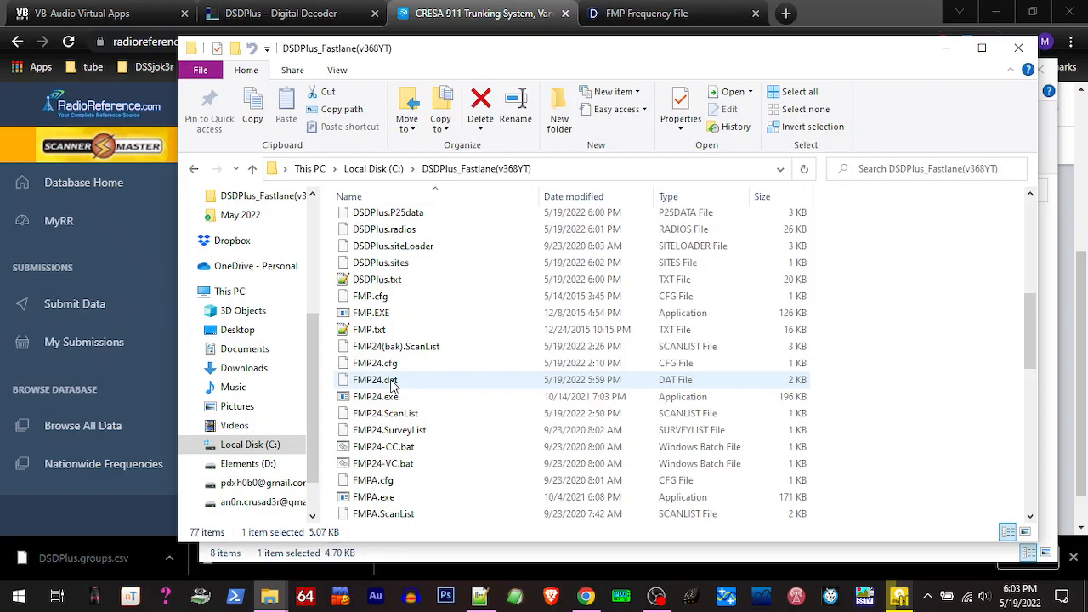
- Scroll the program folder down toward the FMP24 and 1R batch files
{"action": "scroll", "scroll_direction": "down", "scroll_amount": 3}
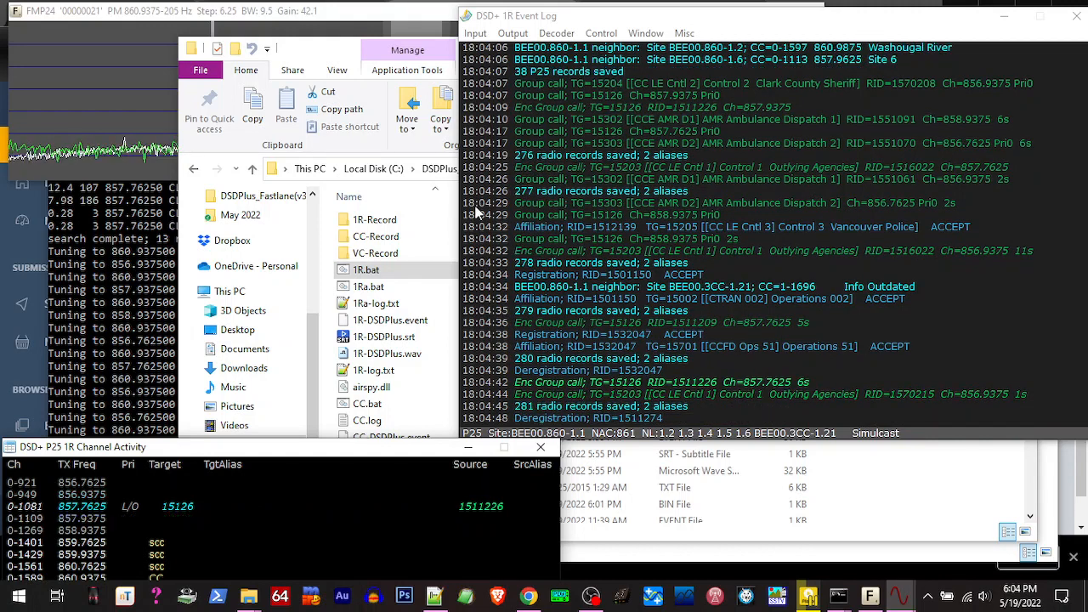
- Close the running decoder windows and scroll the folder down to the FMP24 files
{"action": "left_click", "coordinate": [368, 269]}
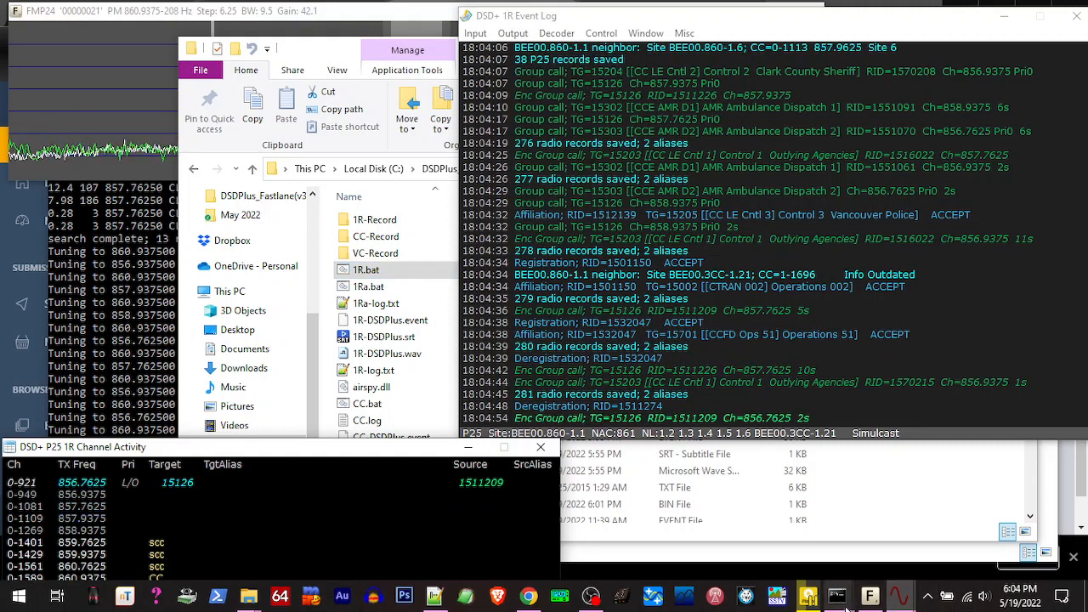
{"action": "right_click", "coordinate": [826, 595]}
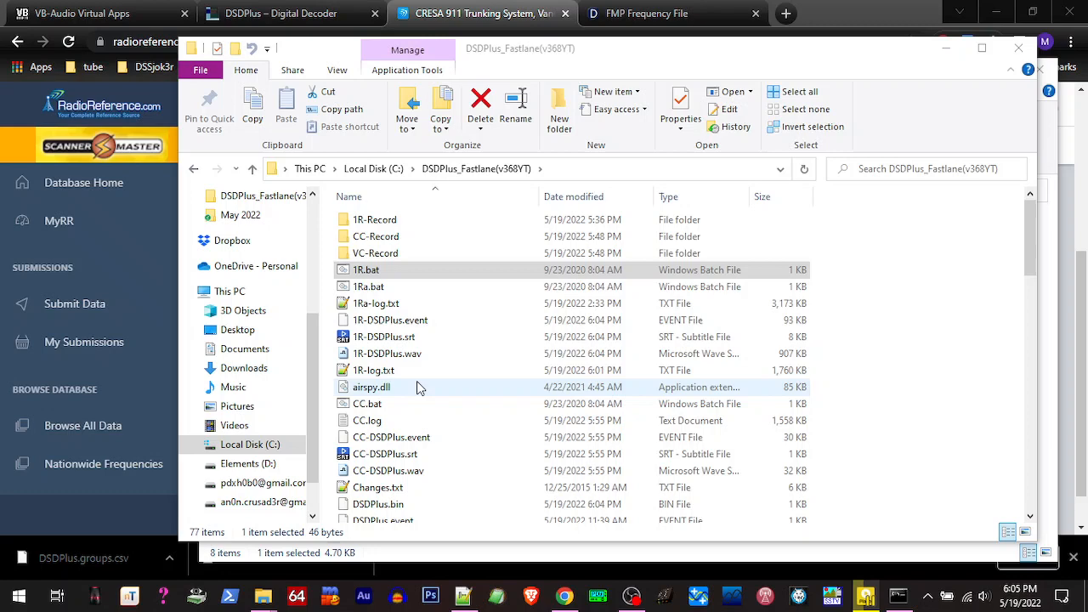
{"action": "scroll", "scroll_direction": "down", "scroll_amount": 3}
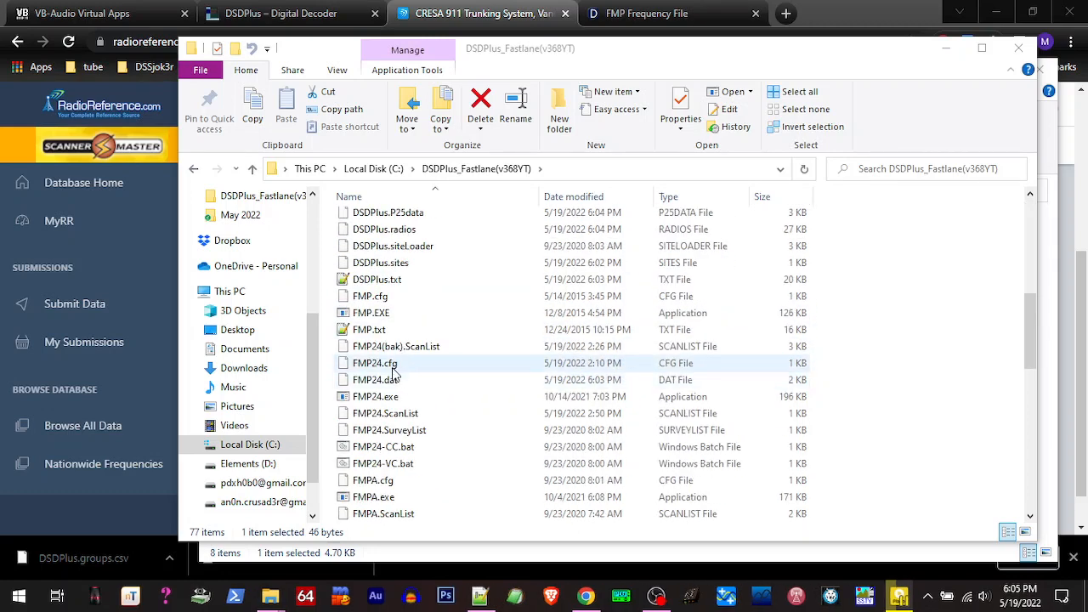
{"action": "scroll", "scroll_direction": "down", "scroll_amount": 3}
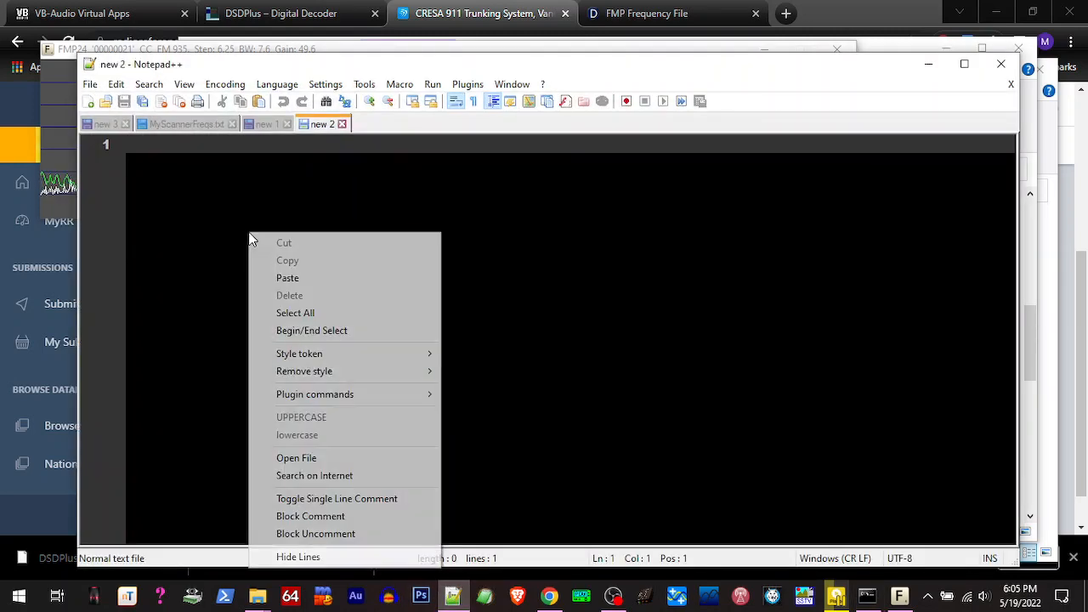
- Paste the audio device list into the blank note and bring up FMP24-CC.bat's edit options
{"action": "left_click", "coordinate": [287, 278]}
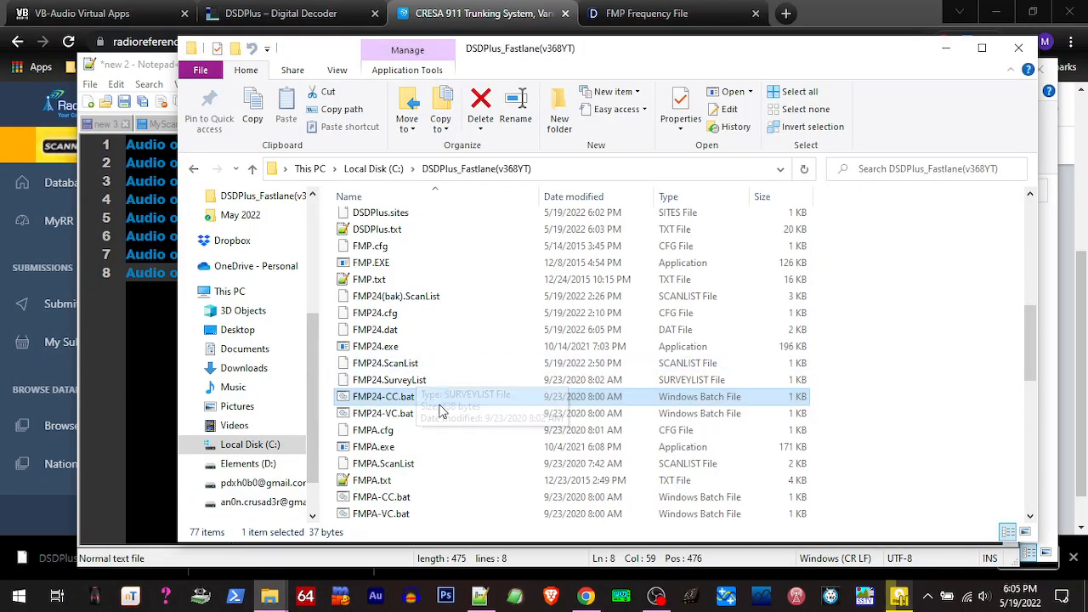
{"action": "right_click", "coordinate": [383, 396]}
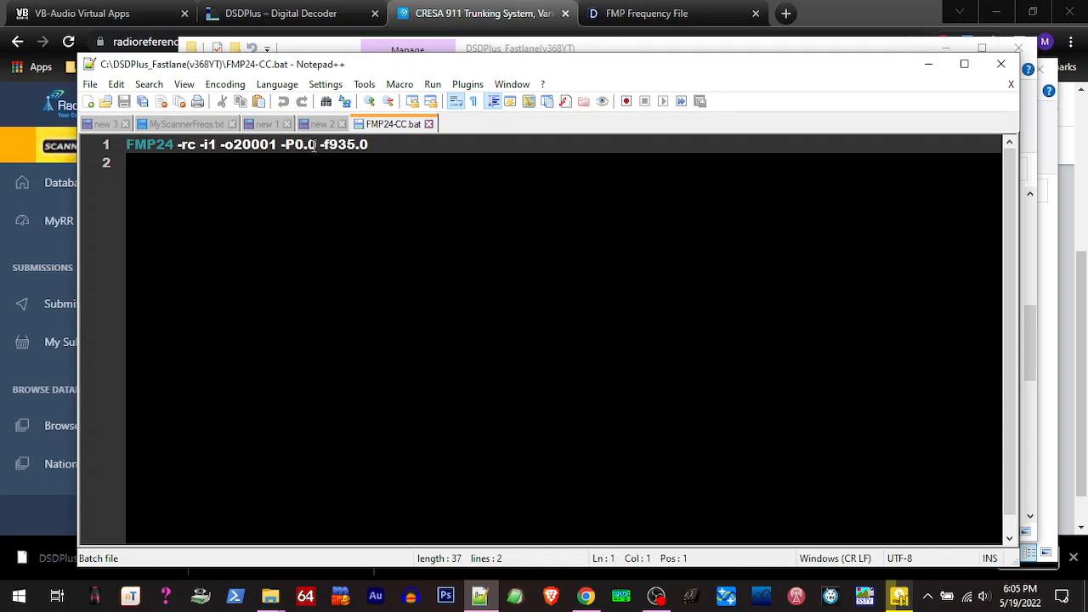
- Replace the 935.0 frequency with 860.9375 on the FMP24 command line
{"action": "left_click_drag", "start_coordinate": [327, 143], "coordinate": [364, 144]}
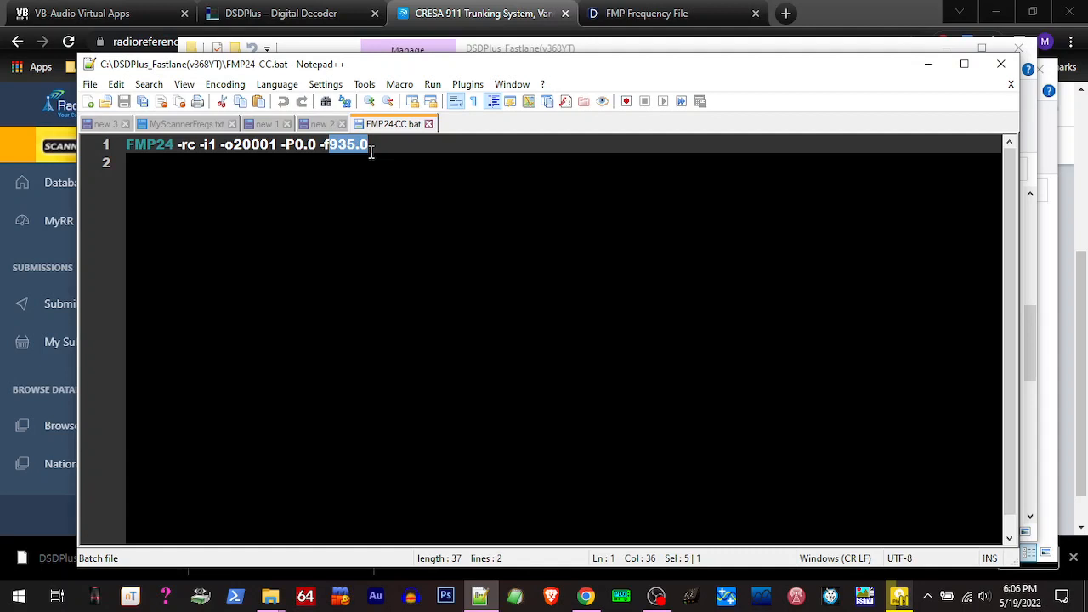
{"action": "type", "text": "86"}
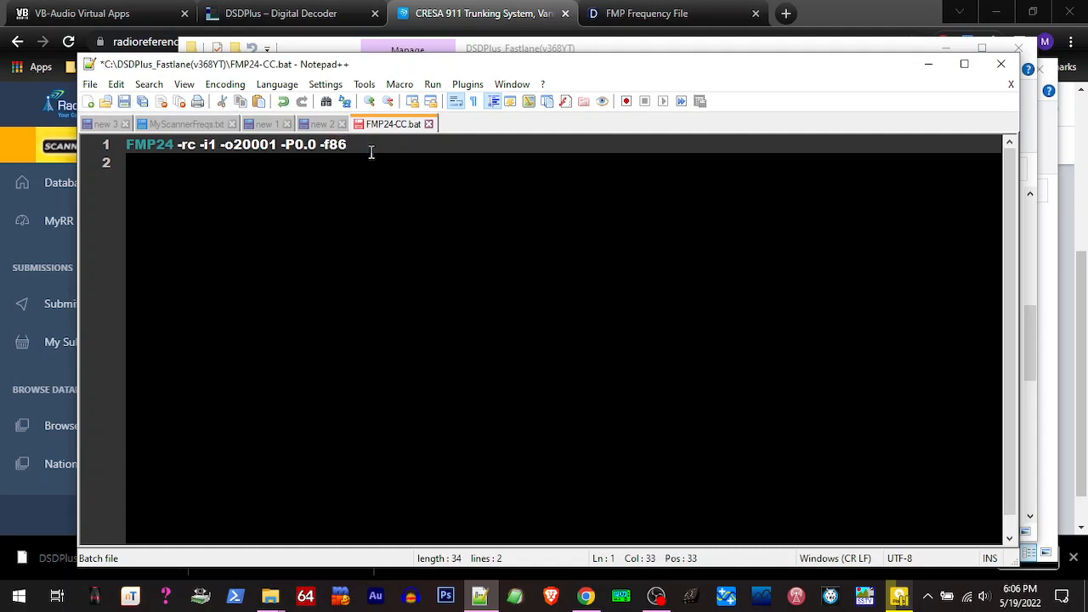
{"action": "type", "text": "0.9"}
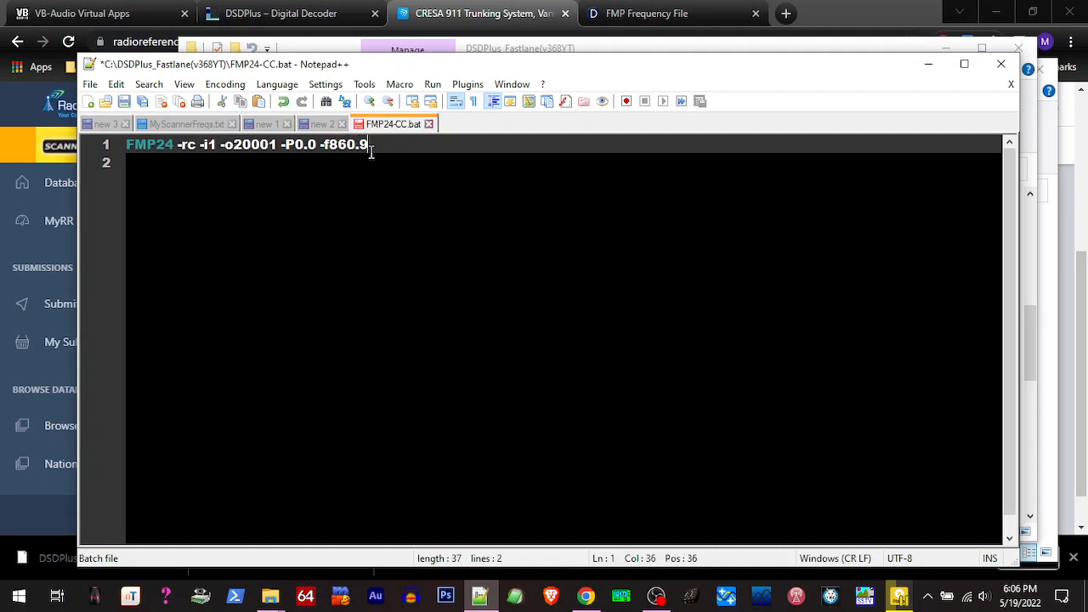
{"action": "type", "text": "375 -"}
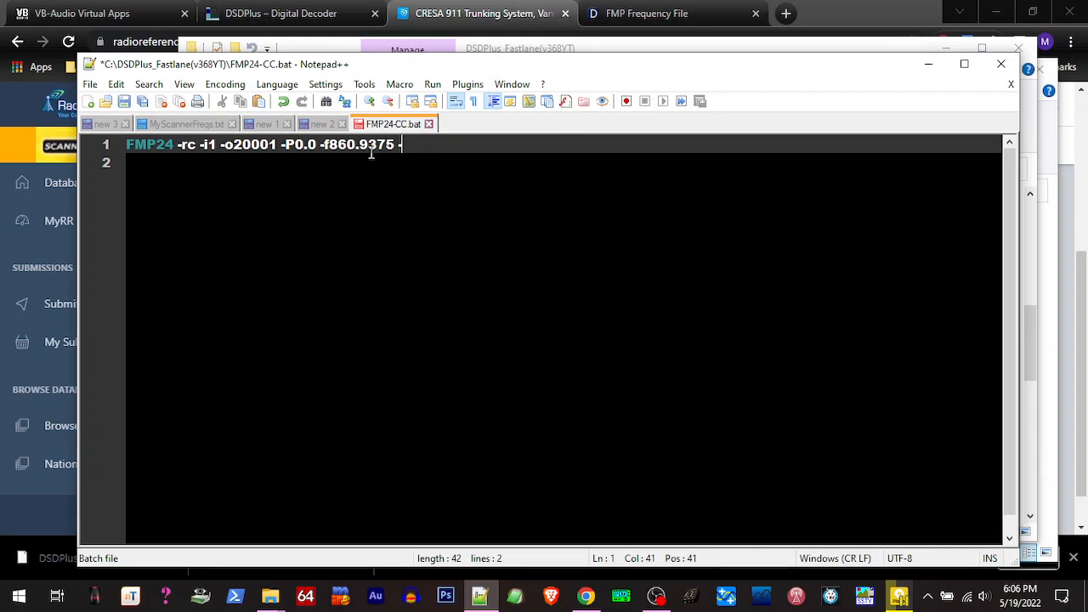
- Add gain -g42 and bandwidth -b12.5 to the command, then start Save As
{"action": "type", "text": "g"}
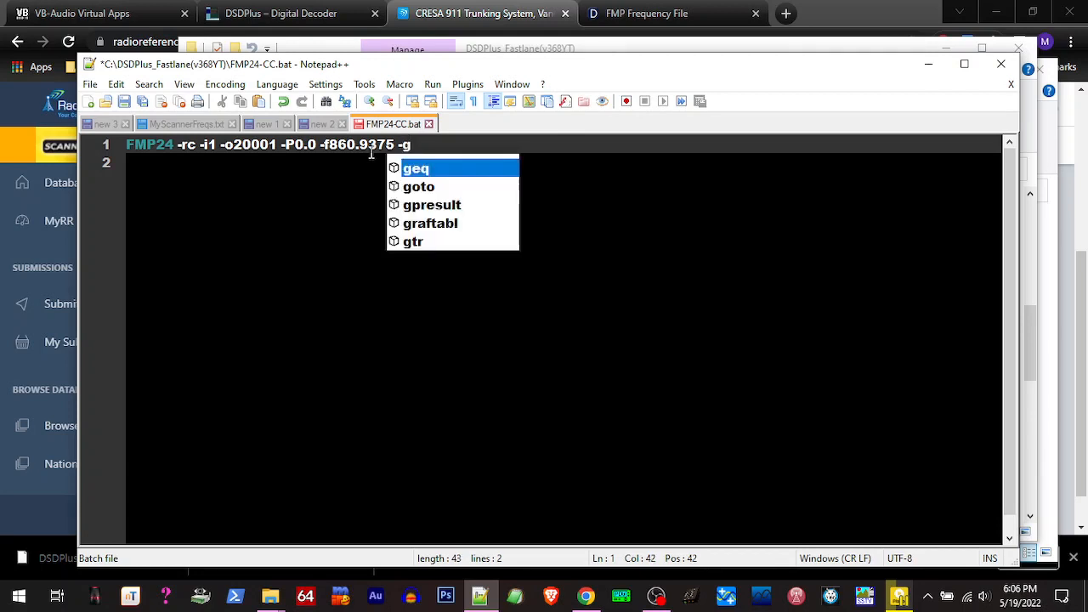
{"action": "type", "text": "4"}
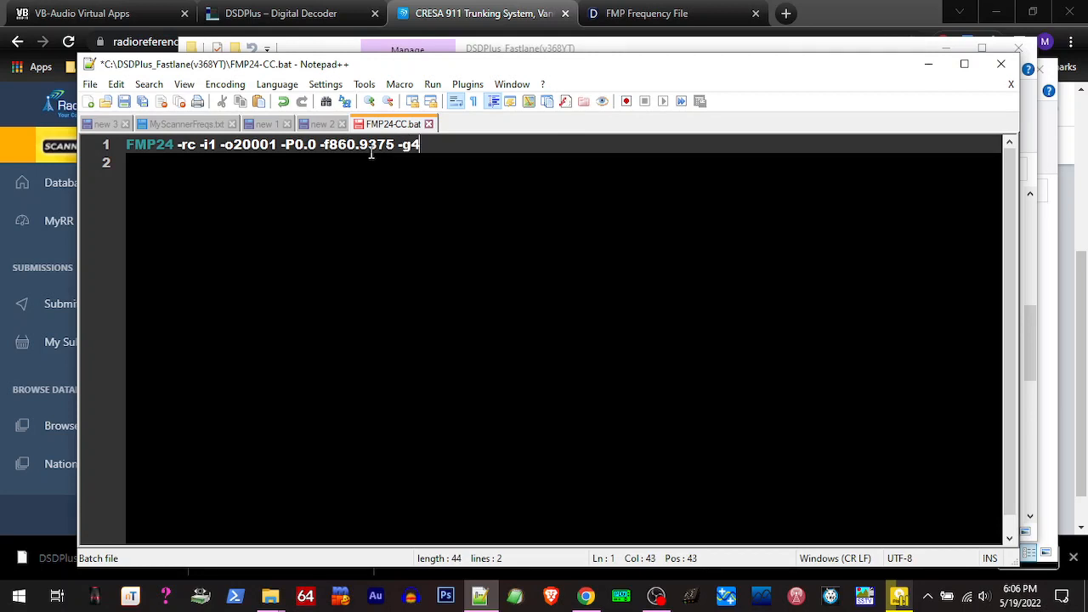
{"action": "type", "text": "2"}
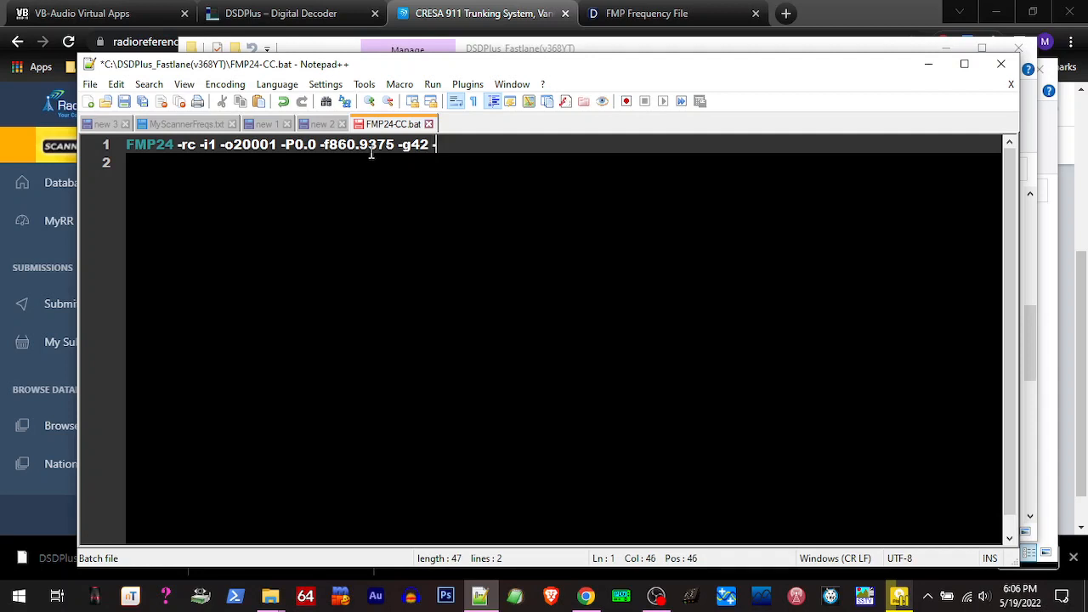
{"action": "type", "text": "-b"}
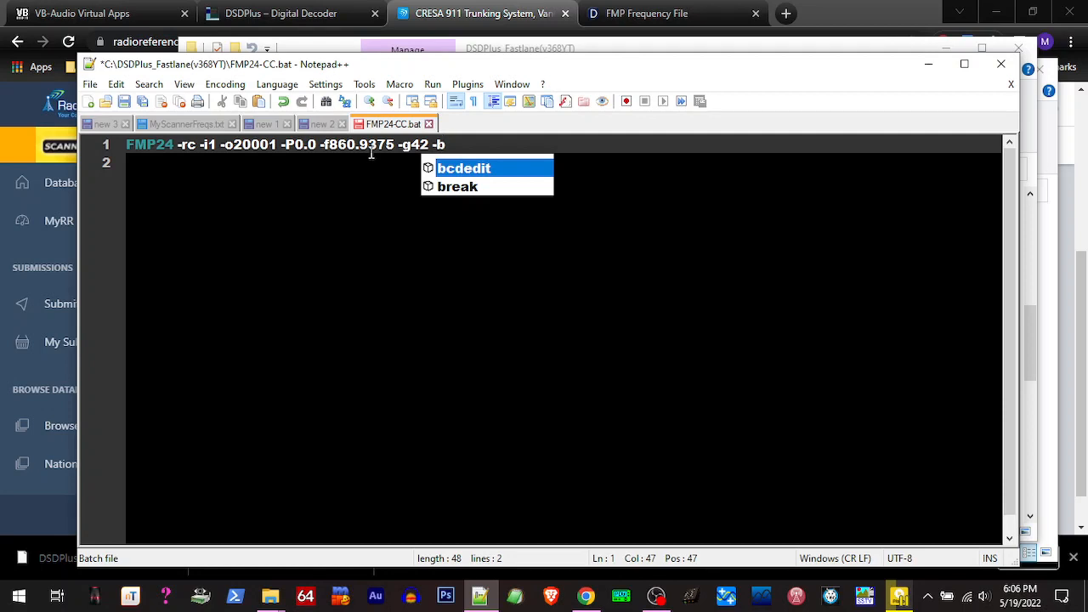
{"action": "type", "text": "12.5"}
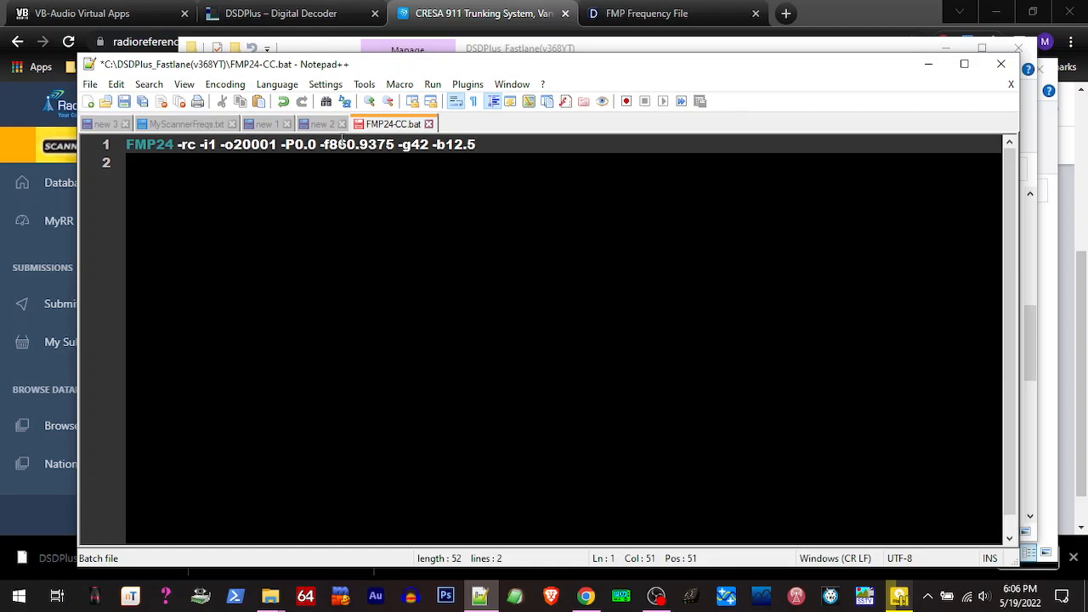
{"action": "left_click", "coordinate": [91, 83]}
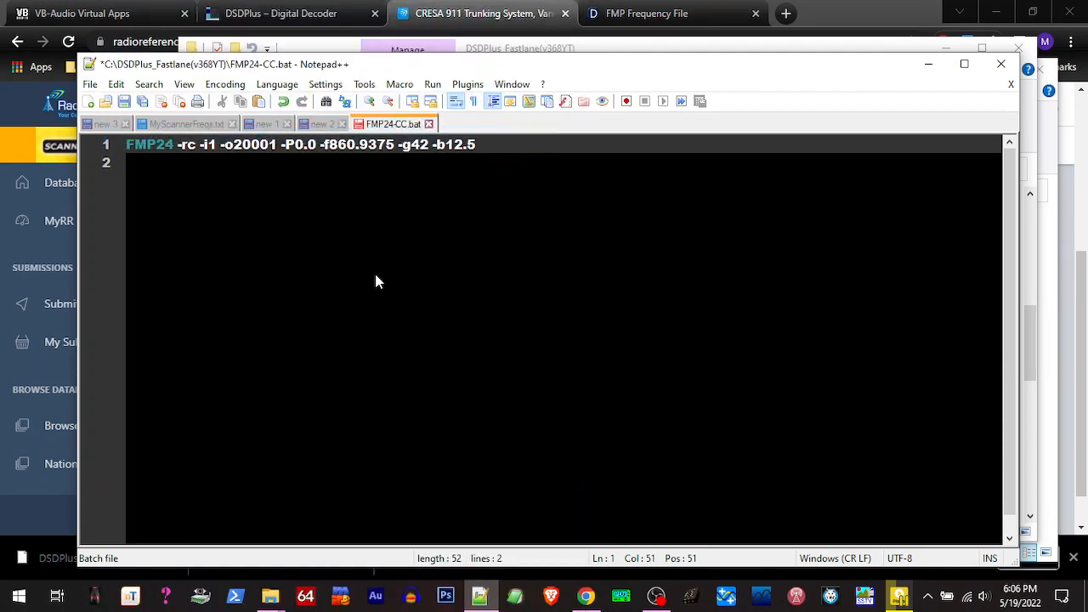
{"action": "key", "text": "ctrl+shift+s"}
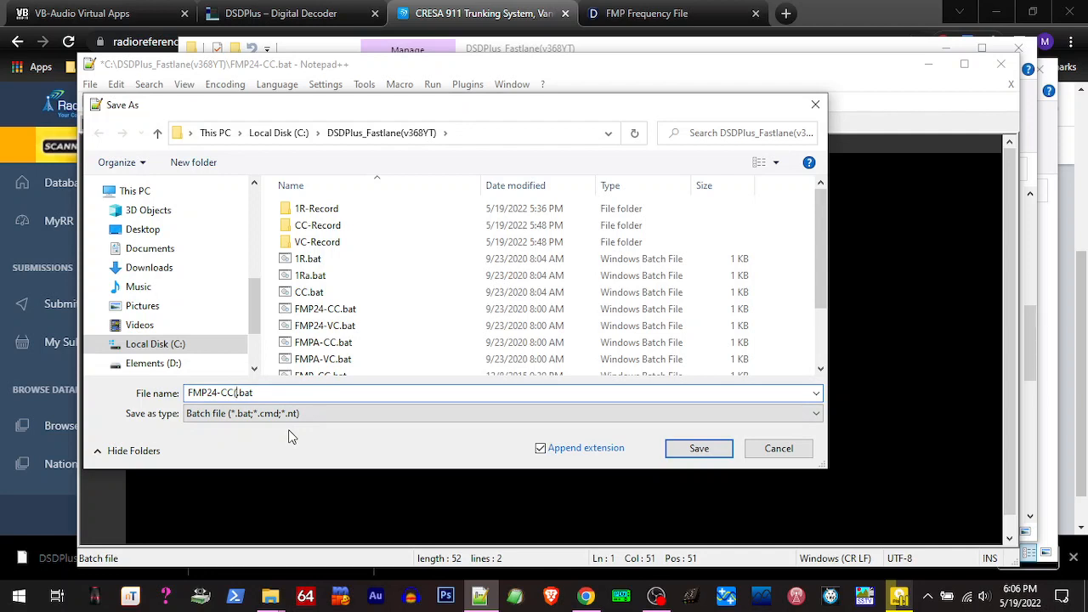
- Save the edited batch file as FMP24-CC(crease911).bat
{"action": "type", "text": "(crease"}
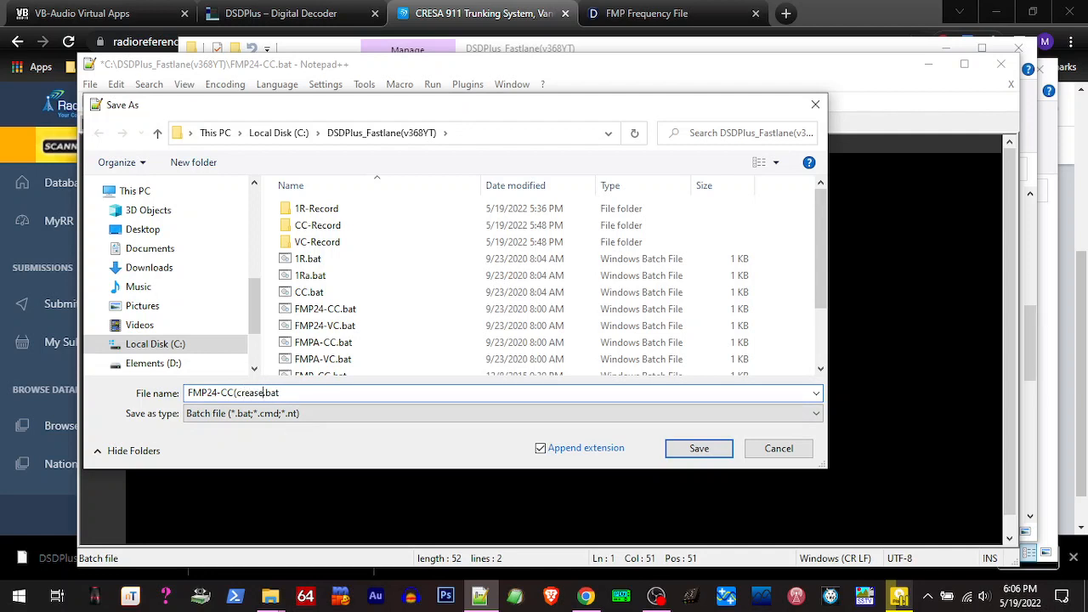
{"action": "type", "text": "911"}
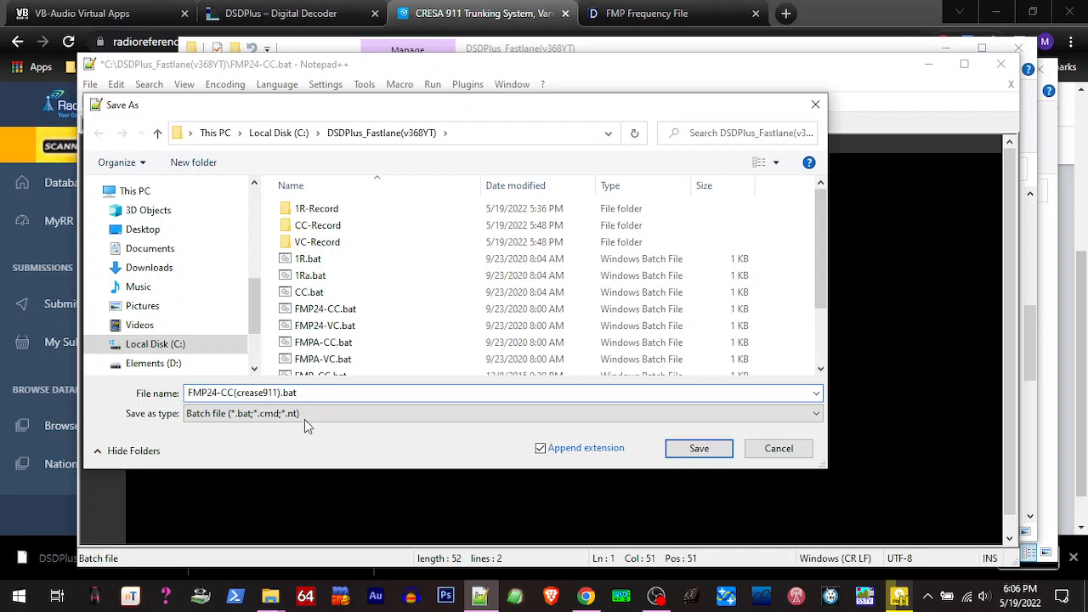
{"action": "mouse_move", "coordinate": [699, 448]}
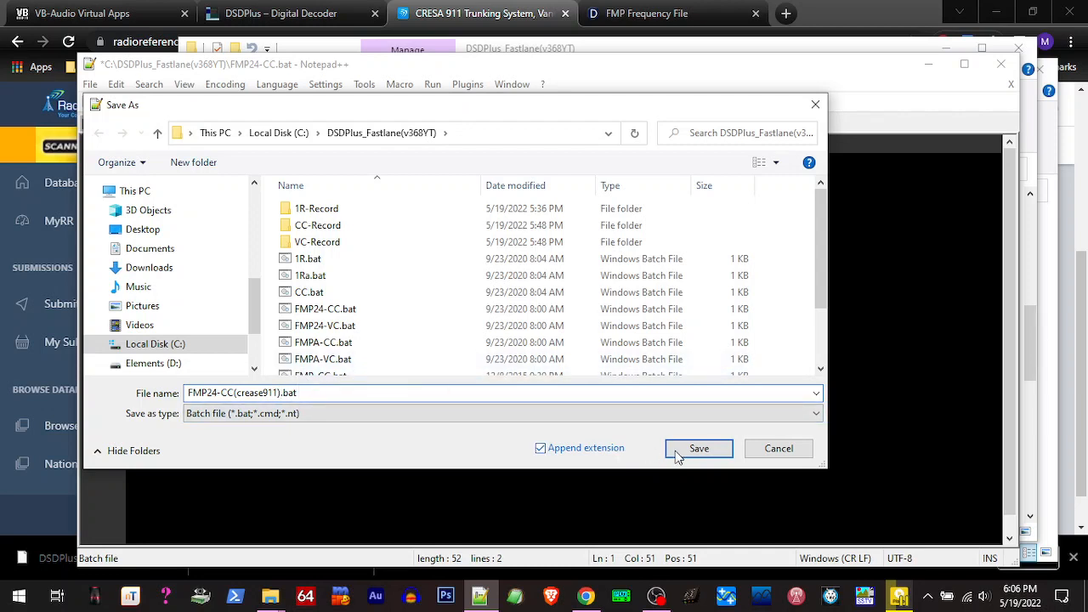
{"action": "left_click", "coordinate": [699, 448]}
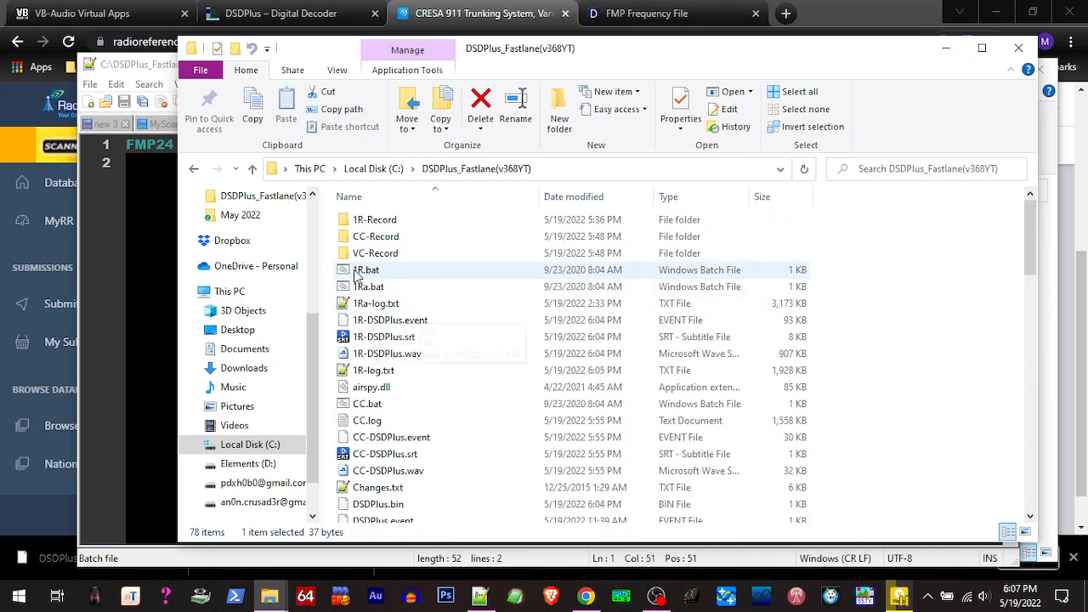
- Open 1R.bat in Notepad++ and start an -o option before the log redirect
{"action": "right_click", "coordinate": [364, 270]}
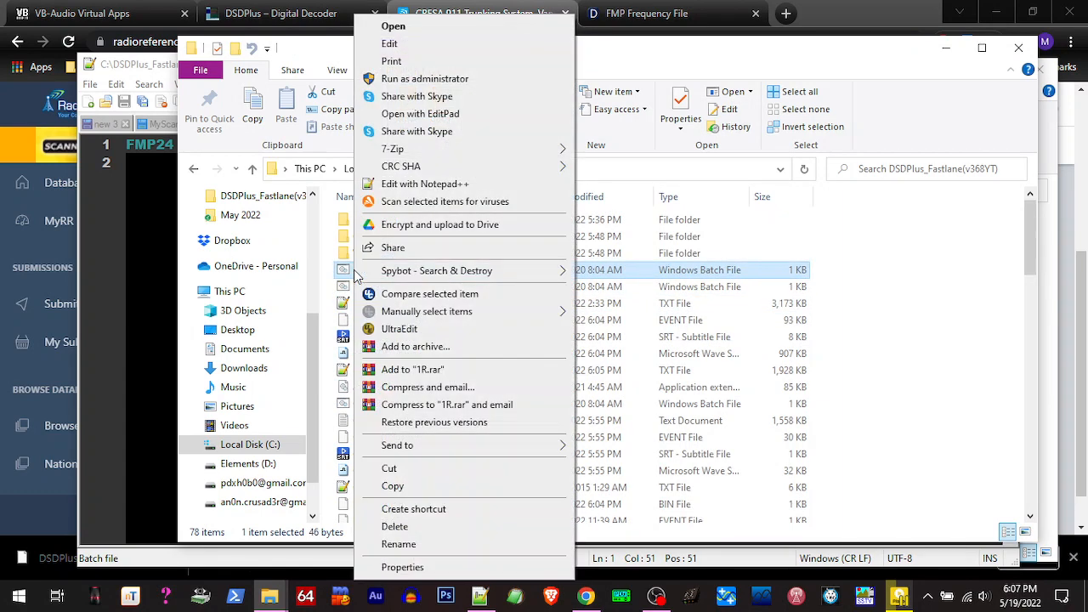
{"action": "mouse_move", "coordinate": [413, 184]}
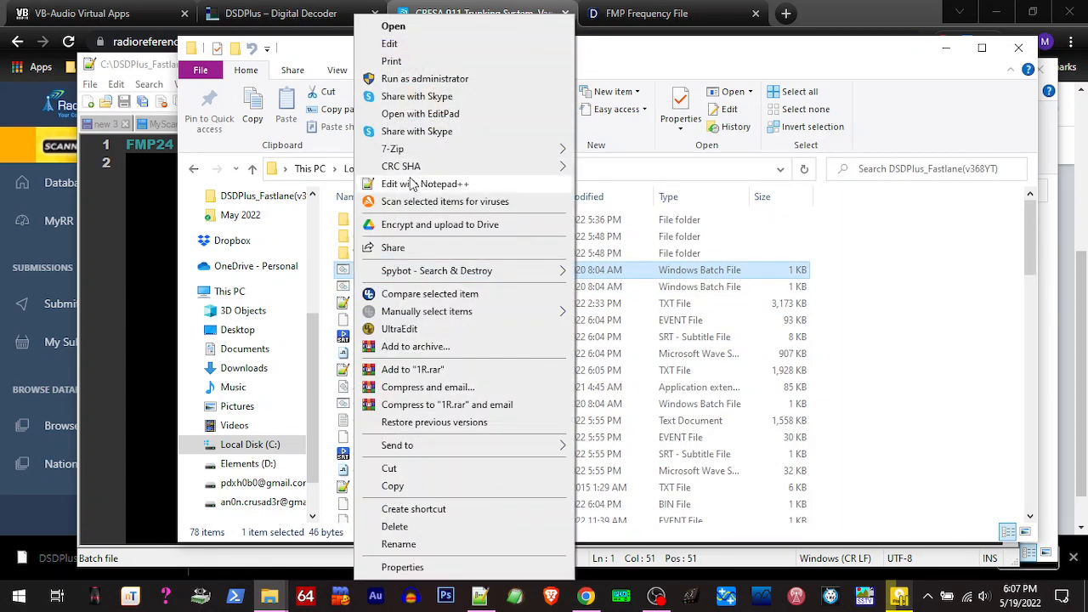
{"action": "left_click", "coordinate": [426, 184]}
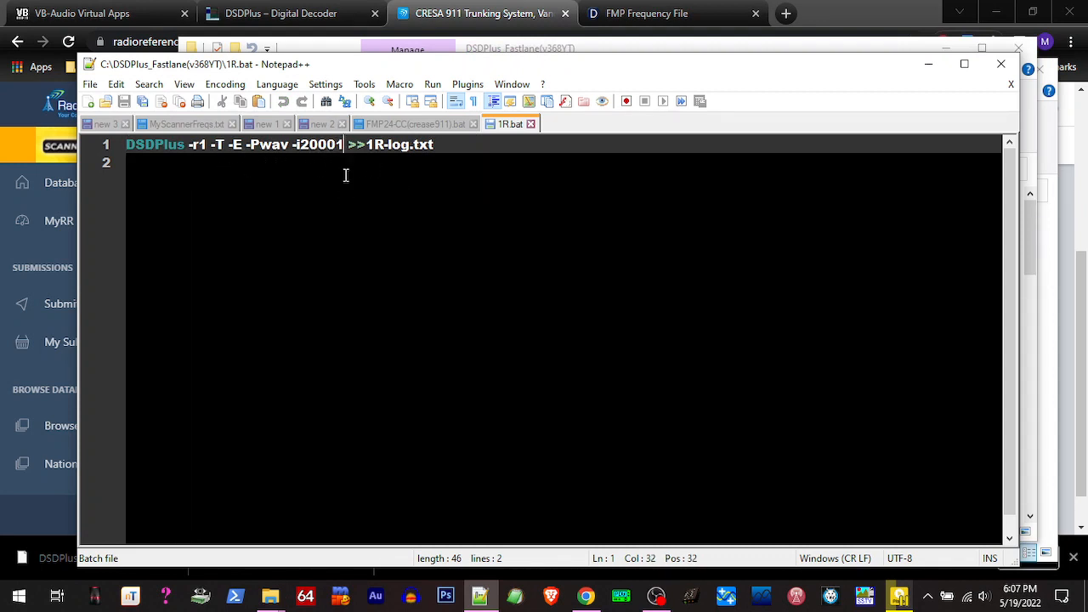
{"action": "type", "text": "\" \""}
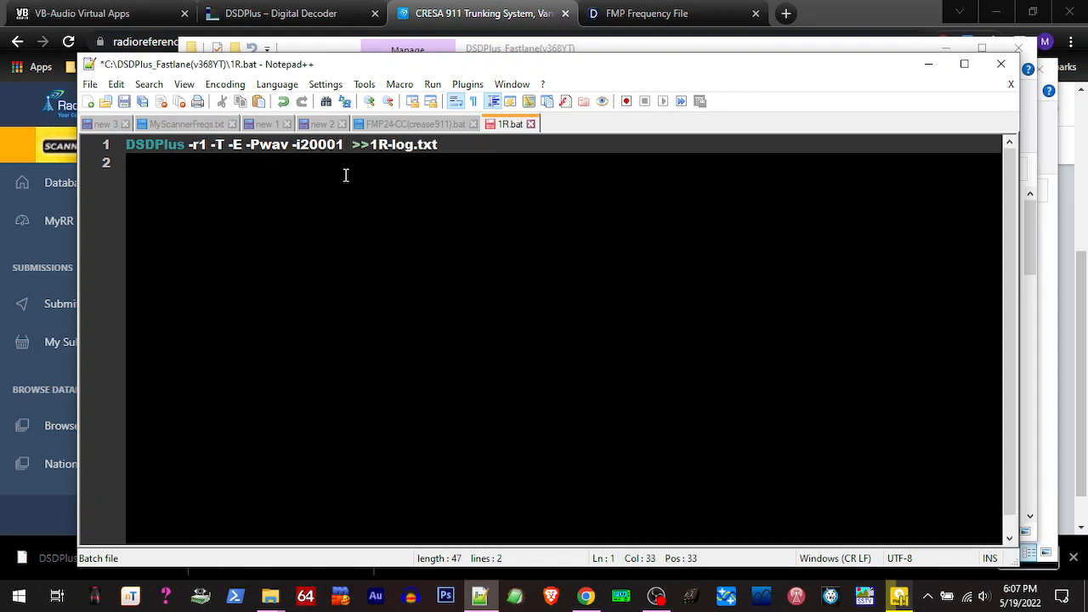
{"action": "type", "text": "-"}
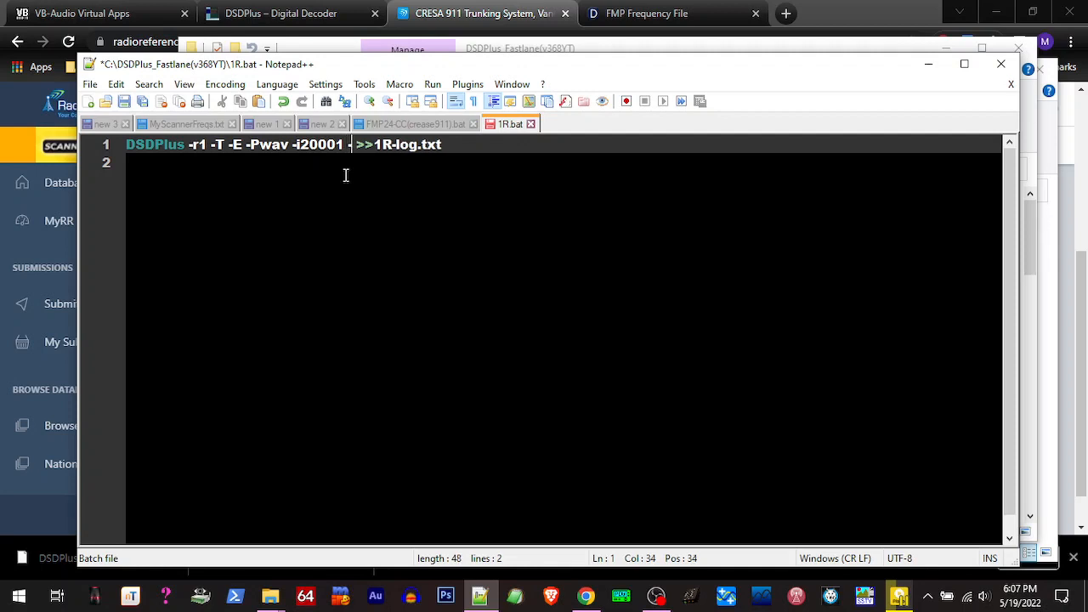
{"action": "type", "text": "-o"}
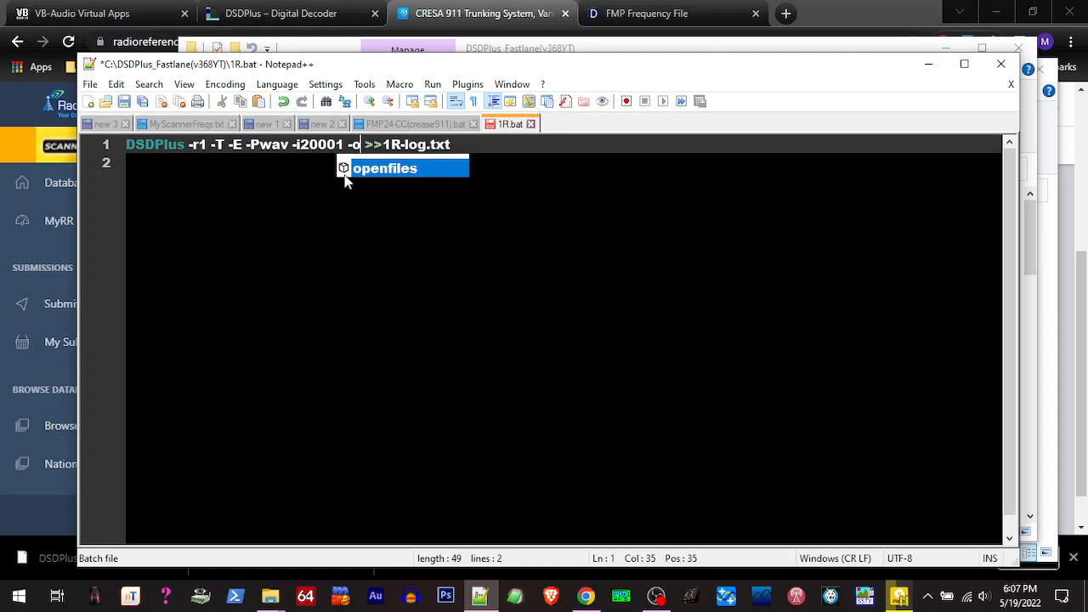
- Check the device list, complete the option as -o3, and save 1R.bat
{"action": "left_click", "coordinate": [319, 123]}
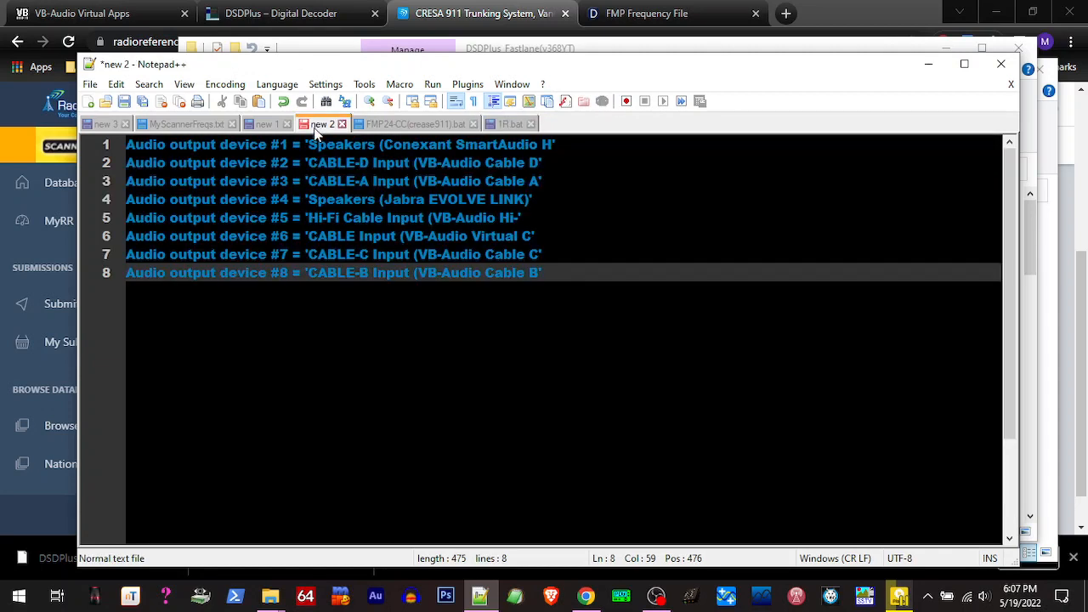
{"action": "mouse_move", "coordinate": [343, 184]}
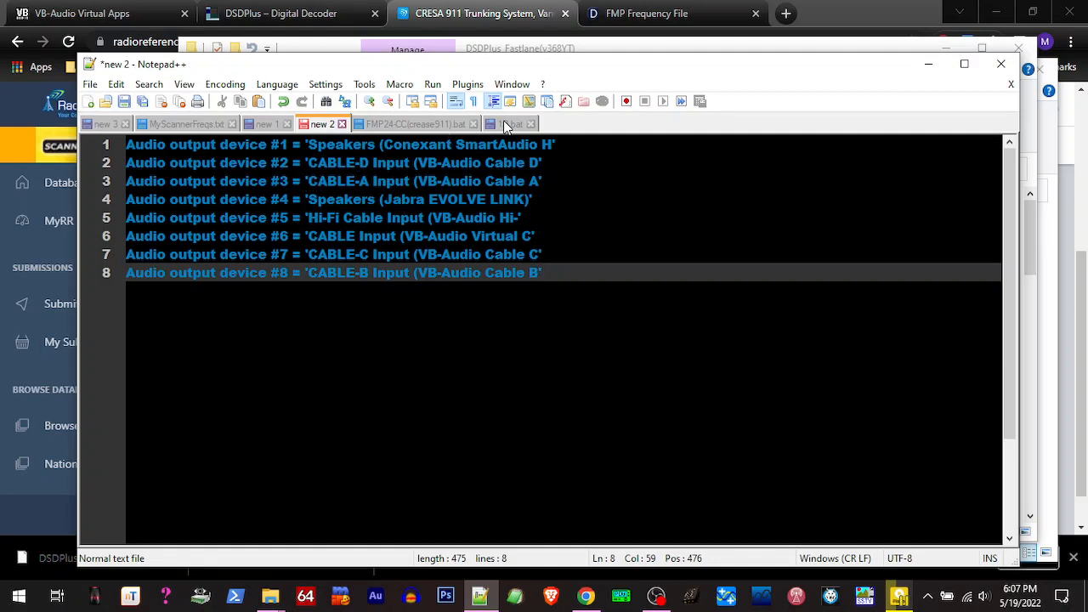
{"action": "left_click", "coordinate": [510, 124]}
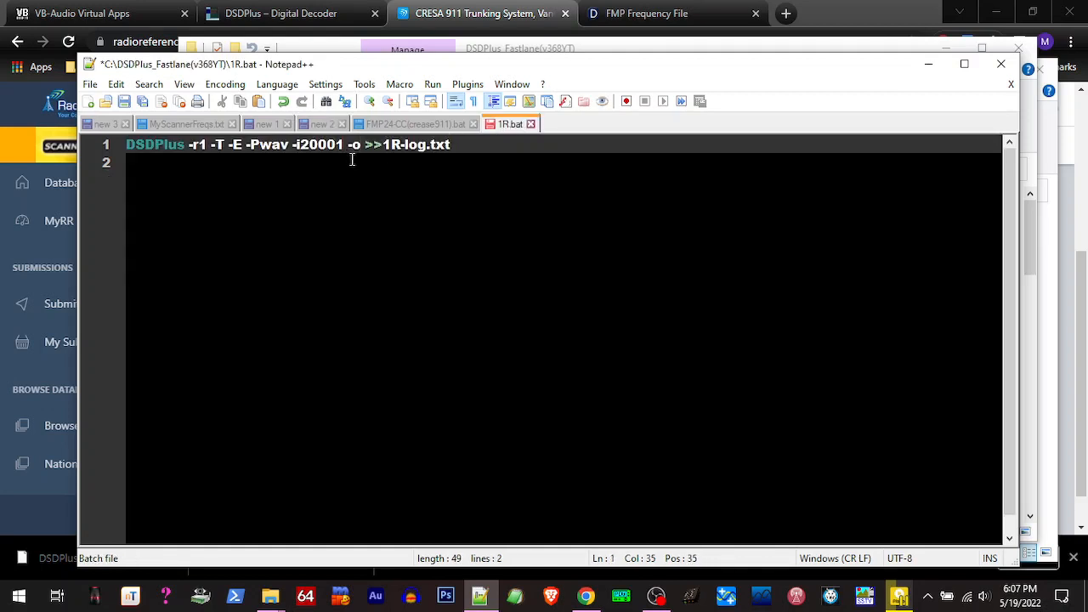
{"action": "type", "text": "3"}
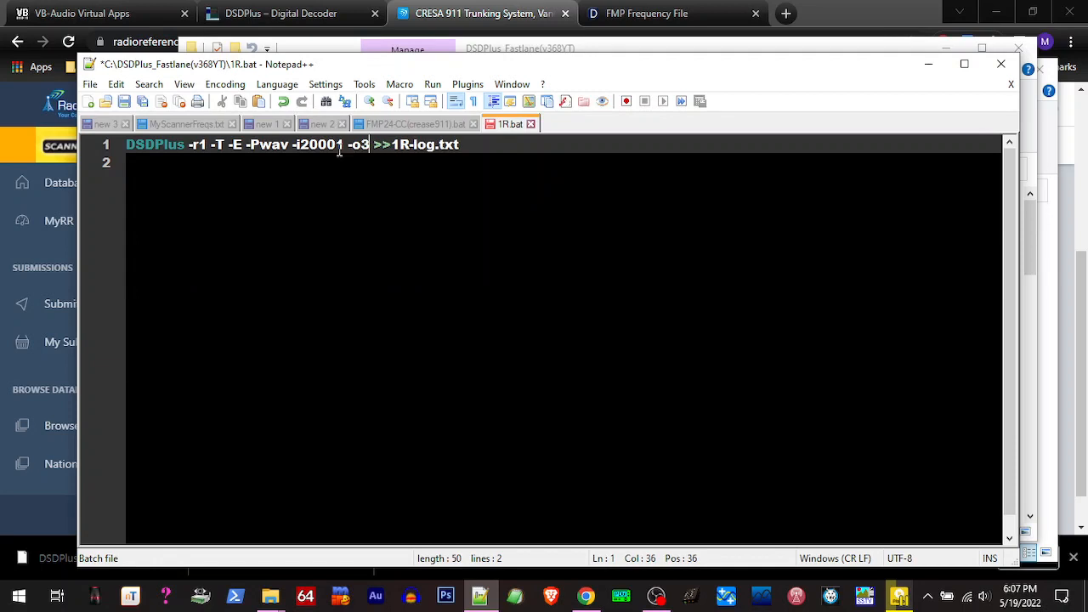
{"action": "mouse_move", "coordinate": [187, 126]}
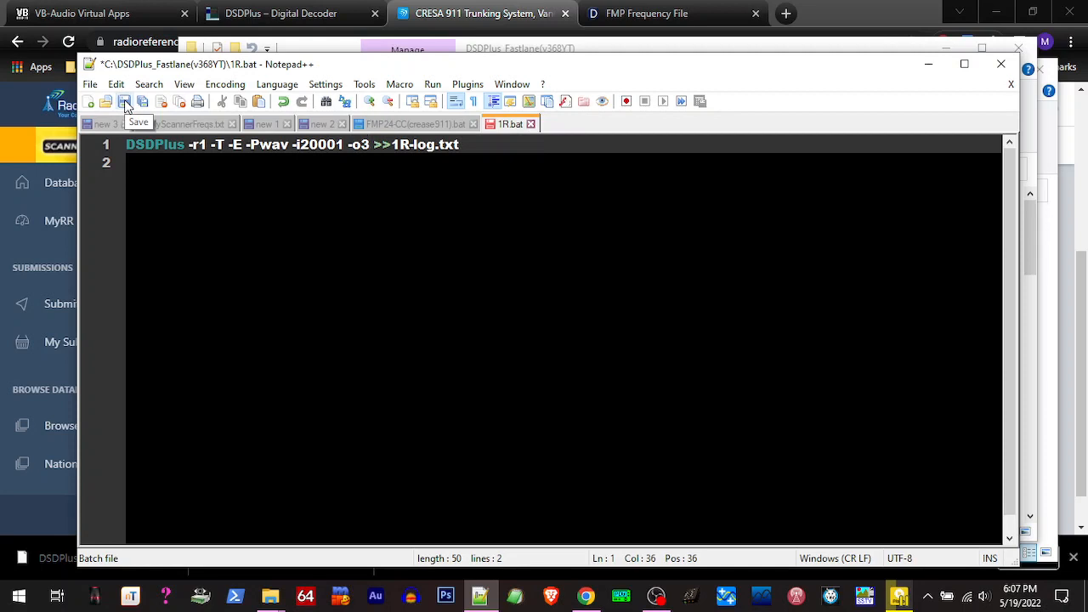
{"action": "left_click", "coordinate": [124, 100]}
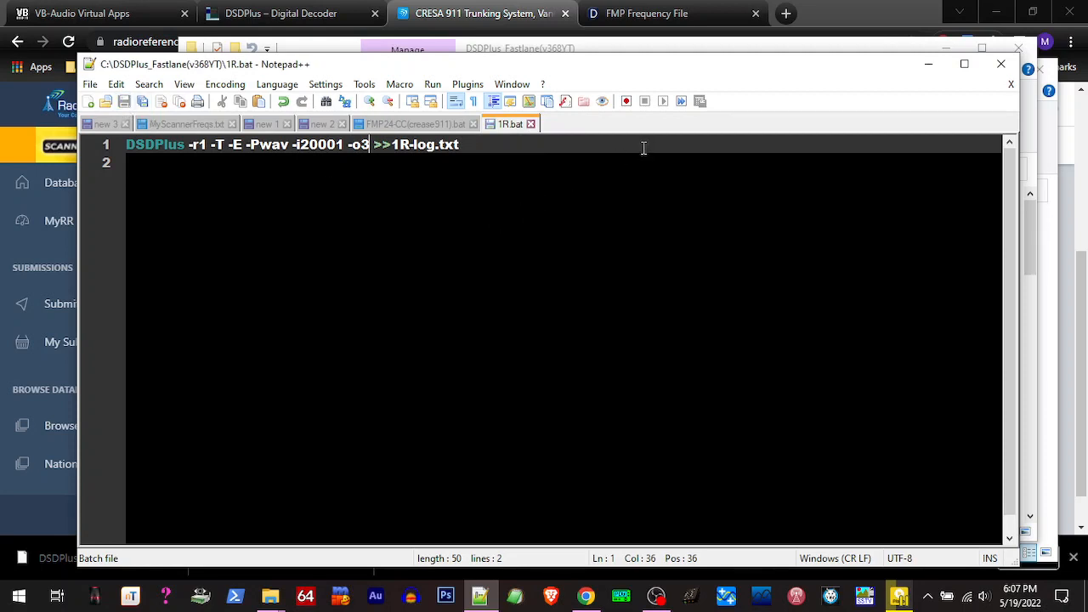
{"action": "mouse_move", "coordinate": [864, 92]}
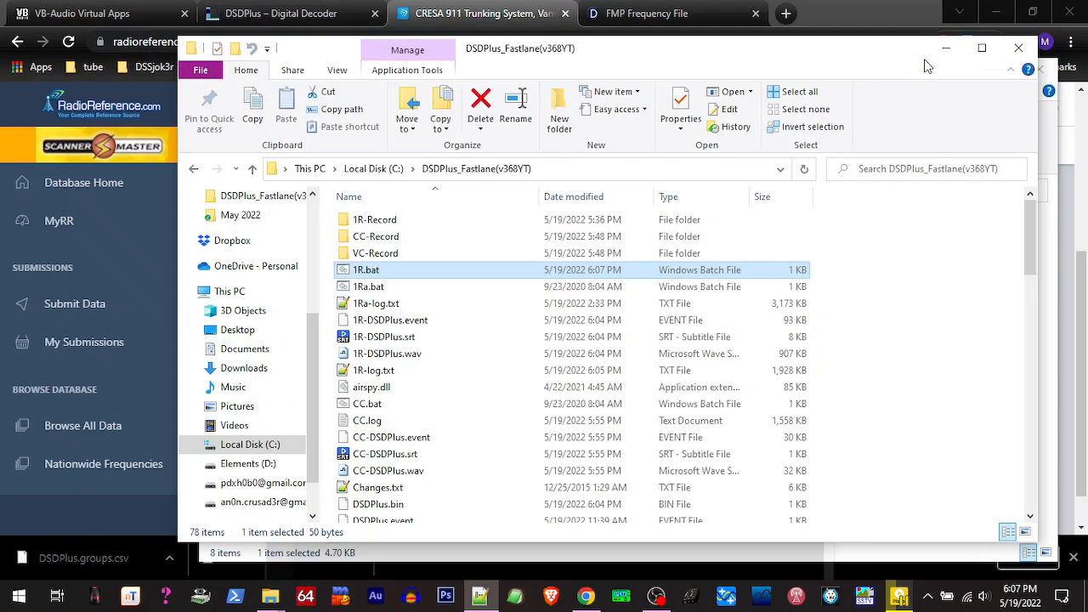
- Launch FMP24-CC(crease911).bat and 1R.bat, confirming audio output device #3 (CABLE-A) initialized
{"action": "scroll", "scroll_direction": "down", "scroll_amount": 3}
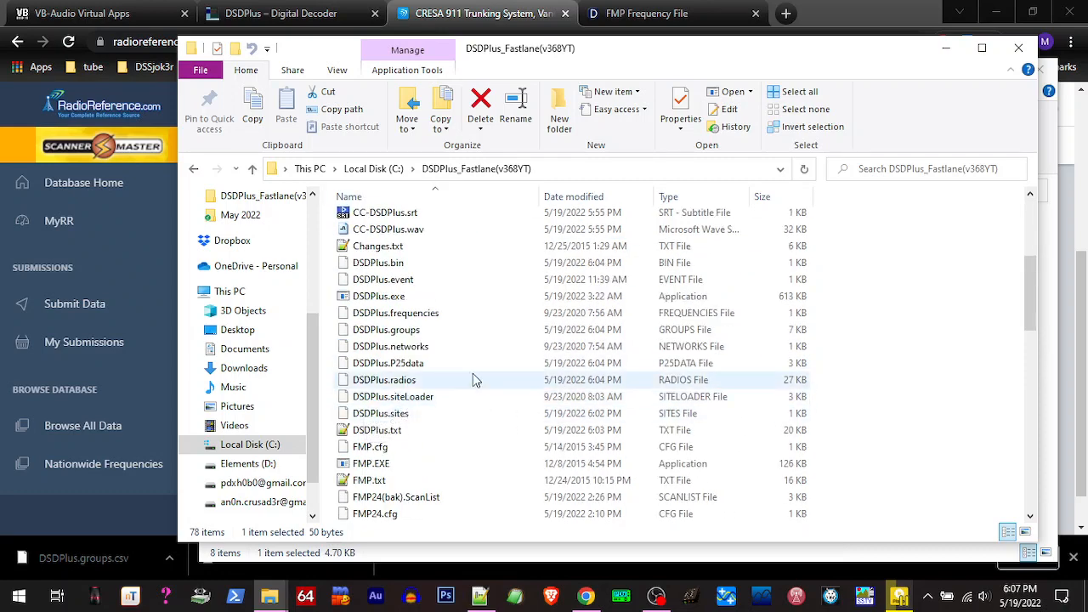
{"action": "scroll", "scroll_direction": "down", "scroll_amount": 3}
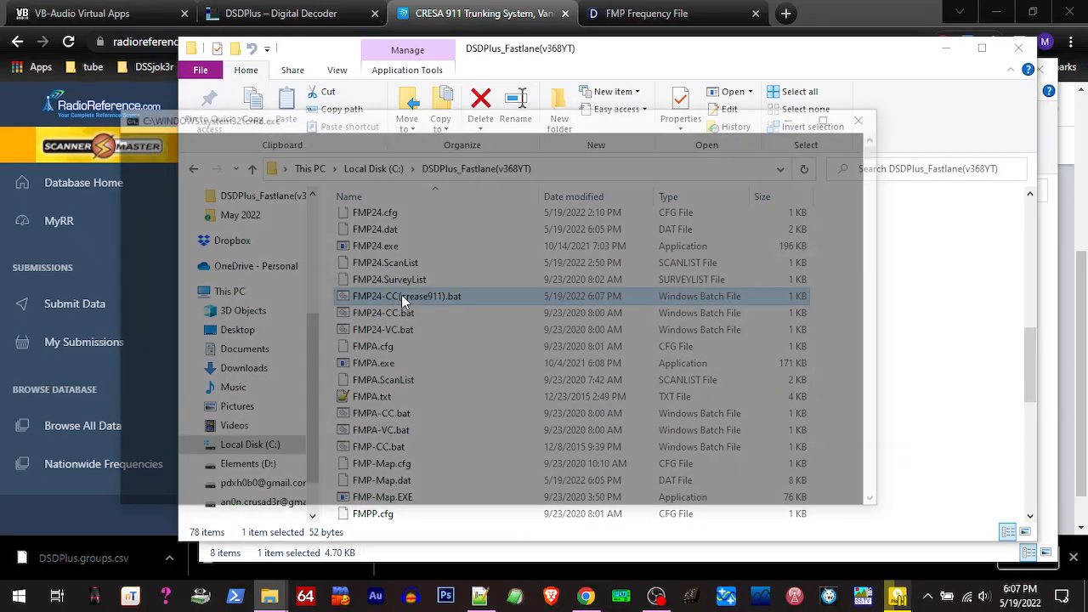
{"action": "double_click", "coordinate": [398, 296]}
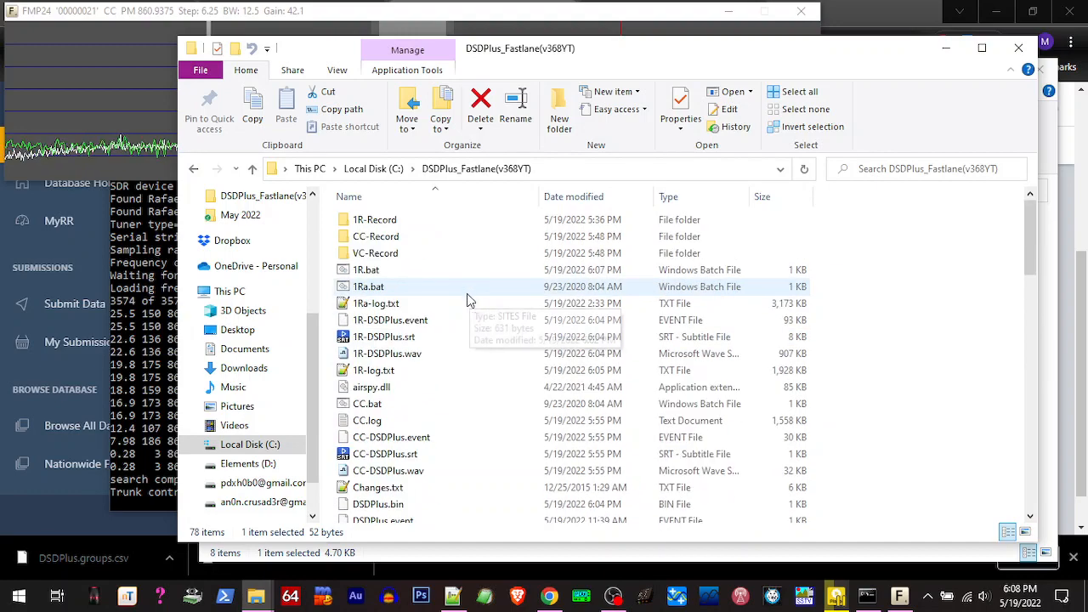
{"action": "left_click", "coordinate": [364, 270]}
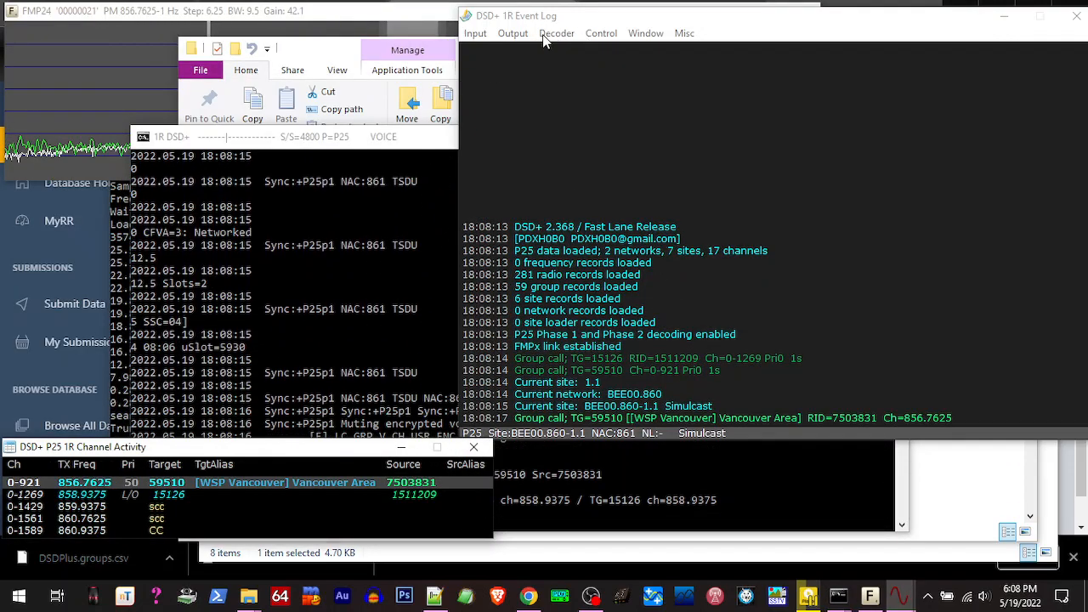
{"action": "left_click", "coordinate": [512, 33]}
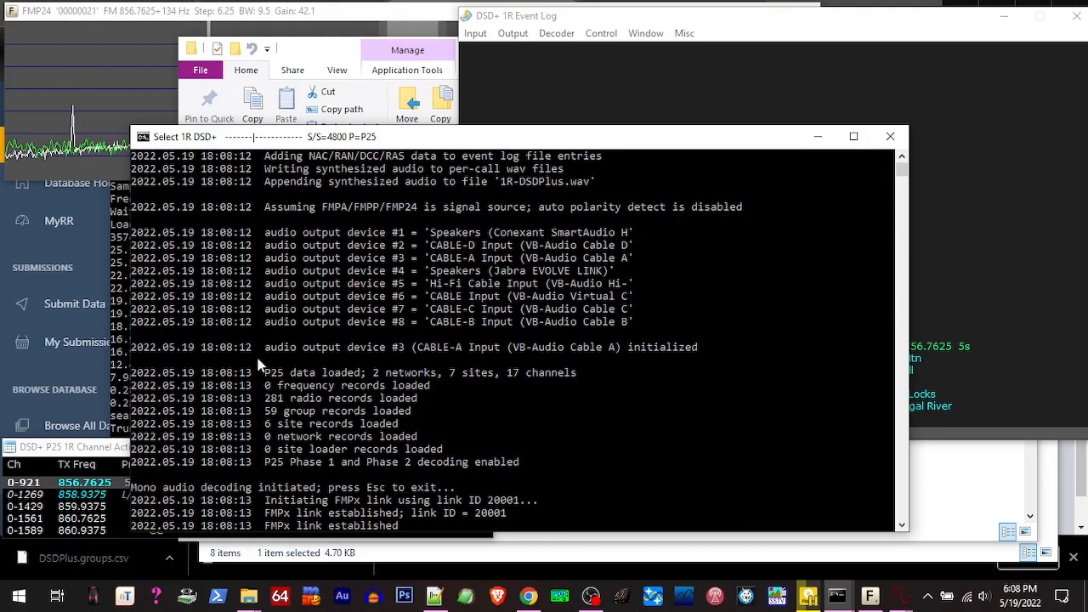
{"action": "mouse_move", "coordinate": [400, 323]}
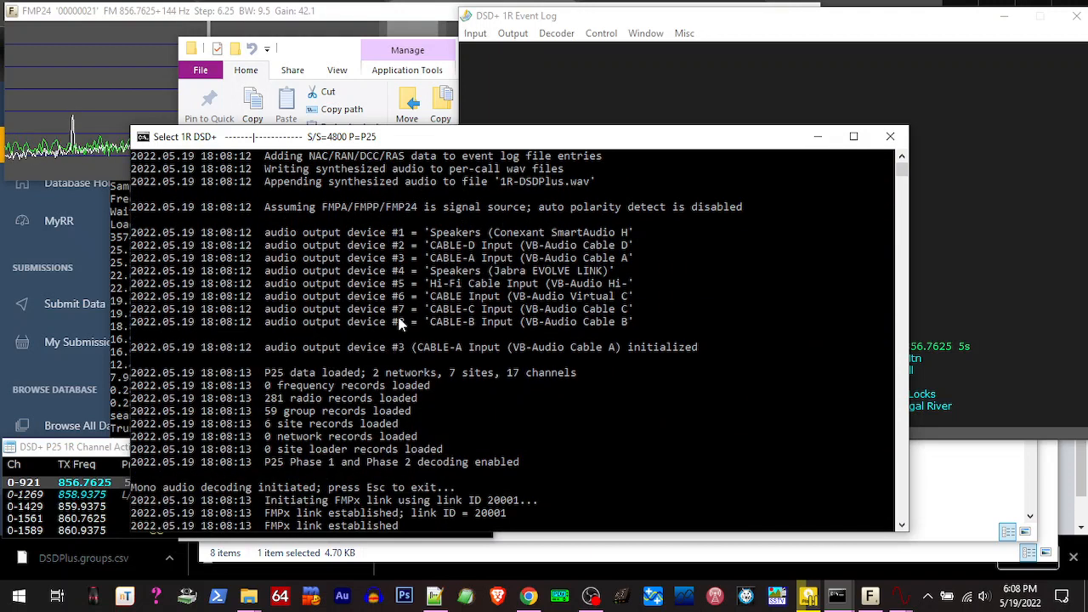